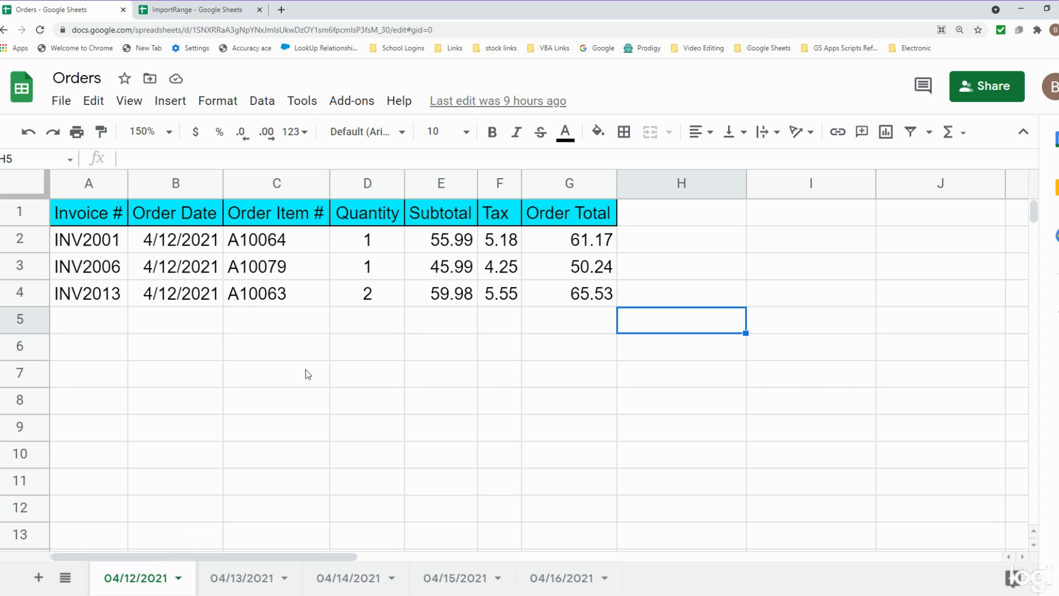
{"action": "mouse_move", "coordinate": [264, 269]}
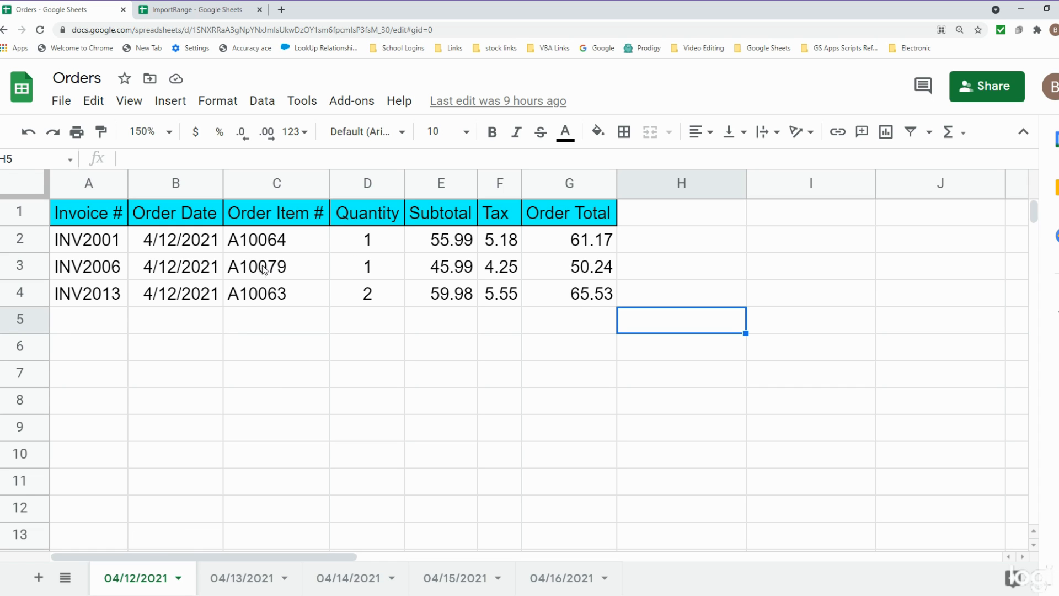
{"action": "mouse_move", "coordinate": [281, 241]}
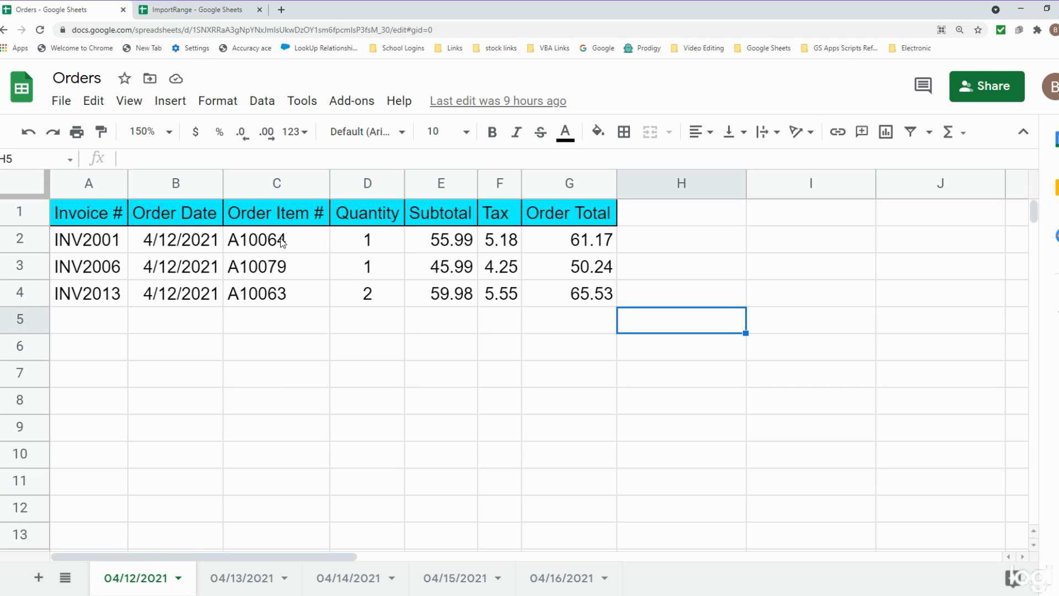
{"action": "mouse_move", "coordinate": [242, 585]}
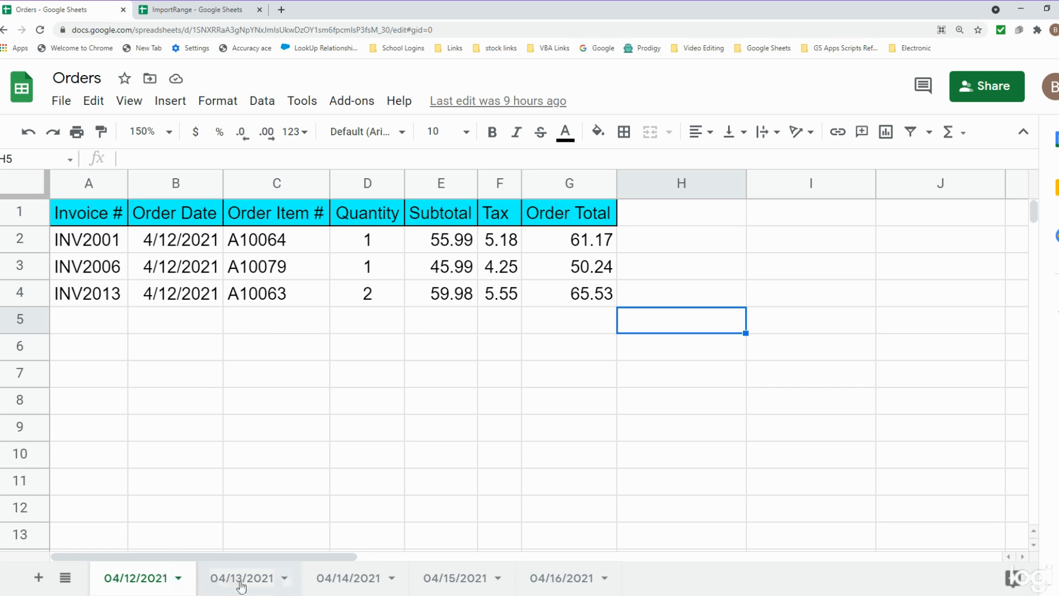
{"action": "mouse_move", "coordinate": [456, 577]}
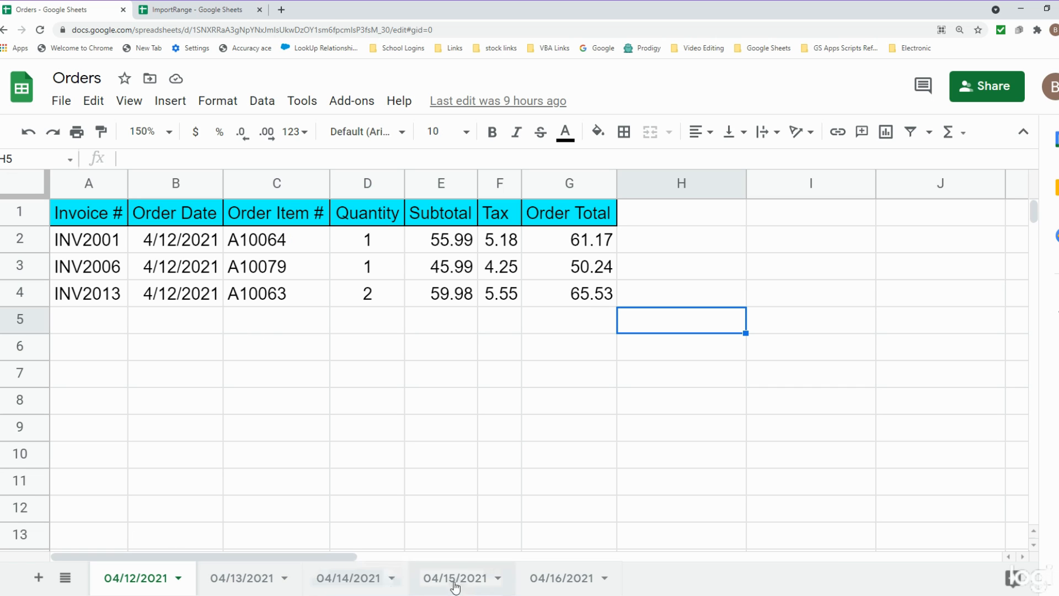
Browse the 04/14/2021 and 04/16/2021 Orders sheets, returning to 04/12/2021.
{"action": "left_click", "coordinate": [348, 577]}
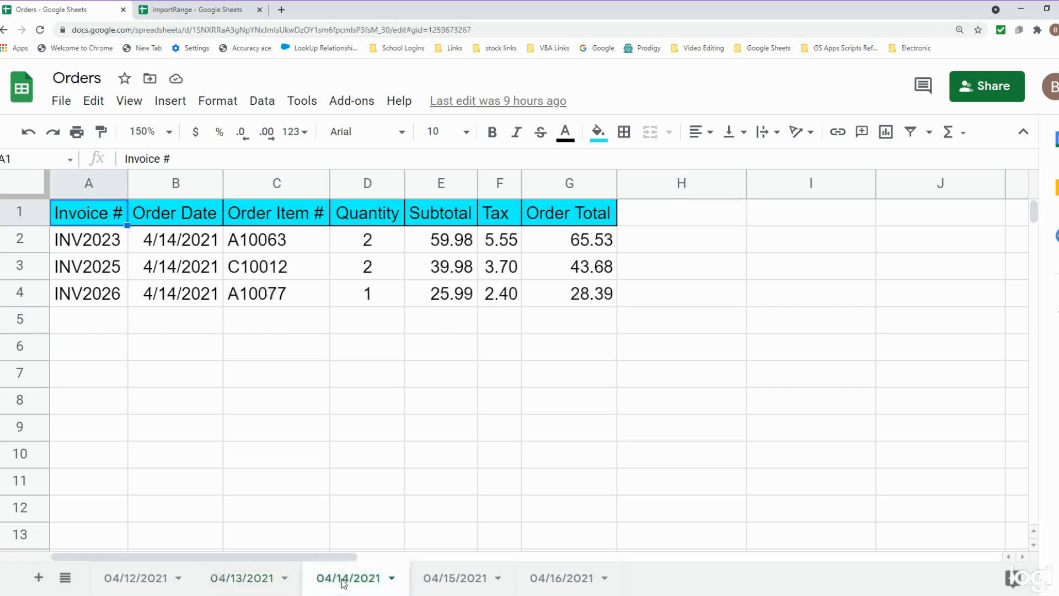
{"action": "left_click", "coordinate": [559, 577]}
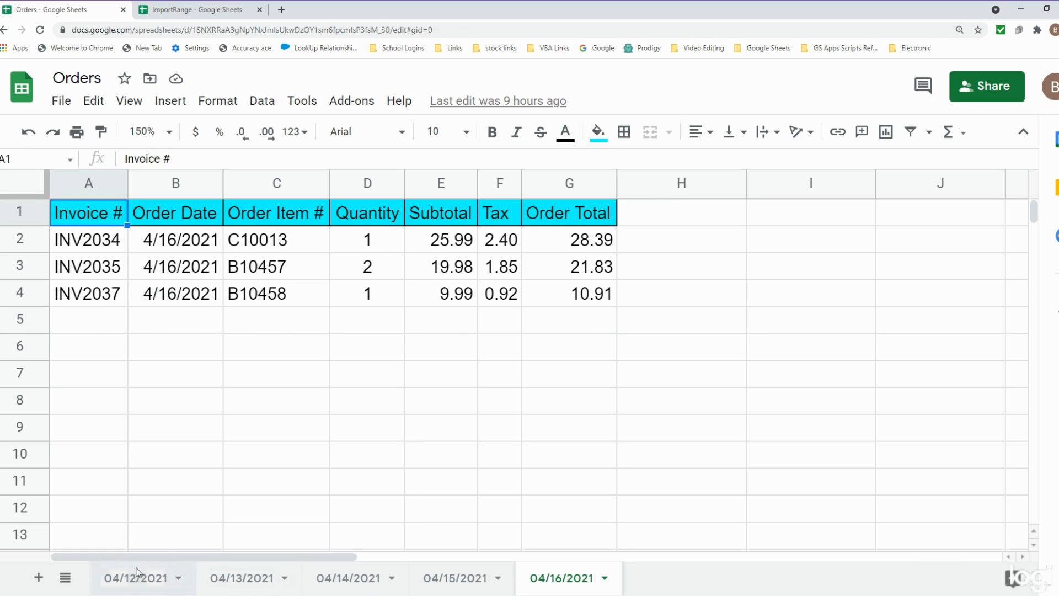
{"action": "left_click", "coordinate": [137, 577]}
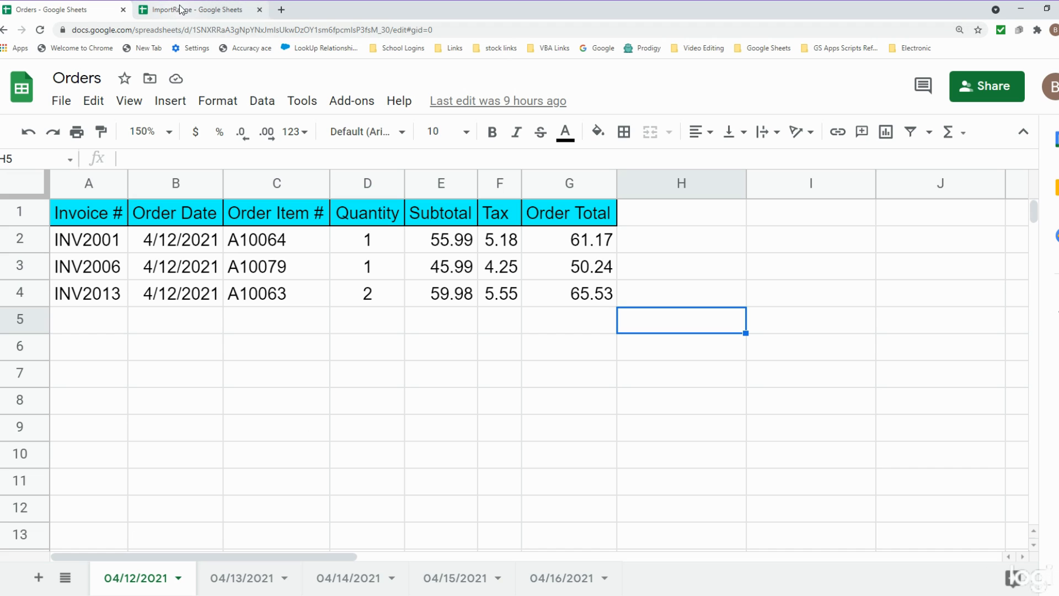
Begin an IMPORTRANGE formula in C3 of the ImportRange workbook and check the Orders address.
{"action": "left_click", "coordinate": [197, 10]}
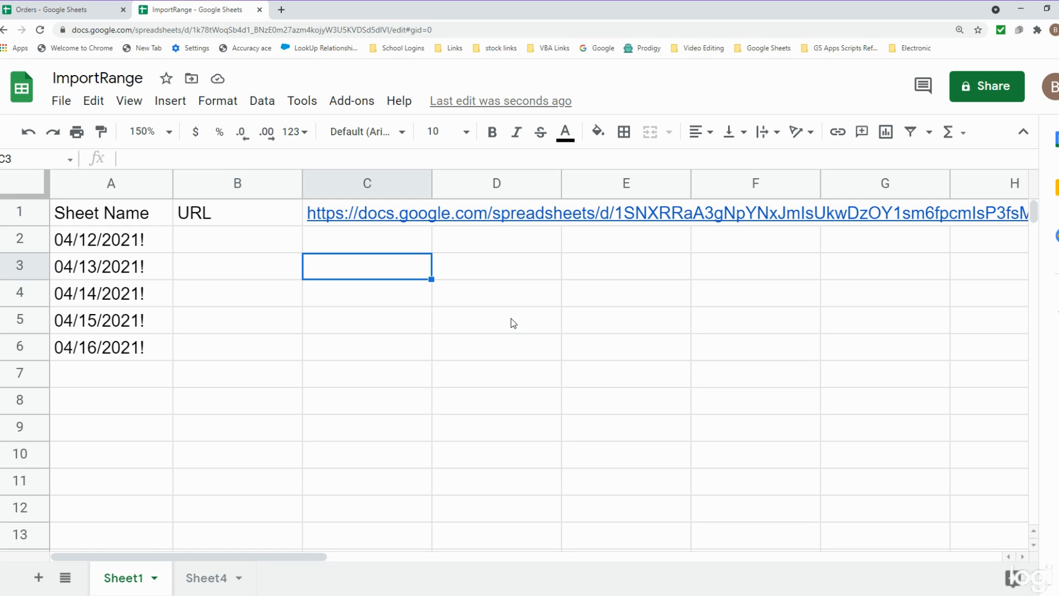
{"action": "type", "text": "=Q"}
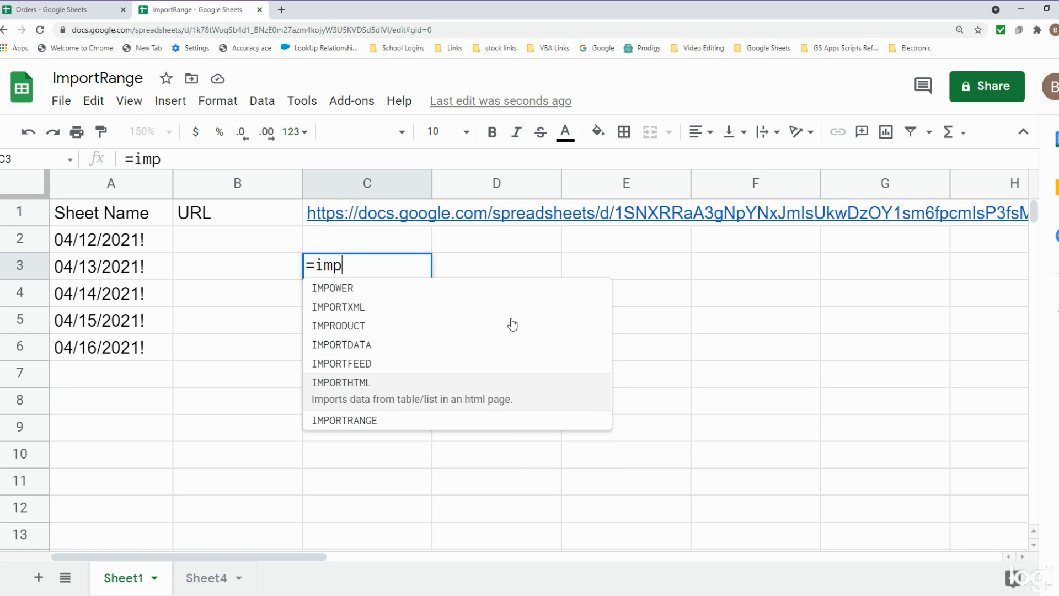
{"action": "left_click", "coordinate": [344, 419]}
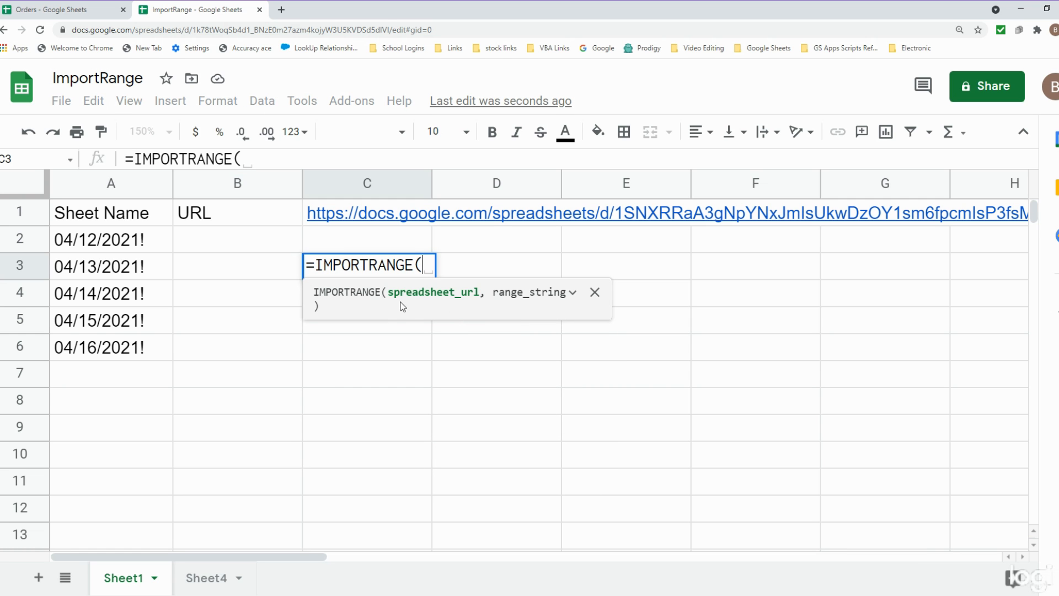
{"action": "mouse_move", "coordinate": [474, 297]}
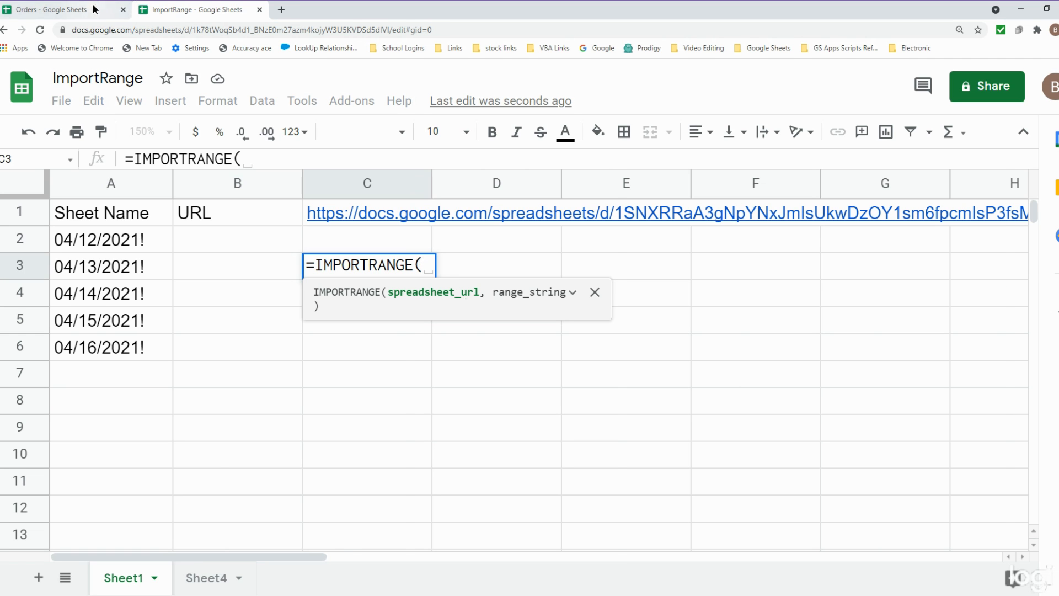
{"action": "left_click", "coordinate": [54, 10]}
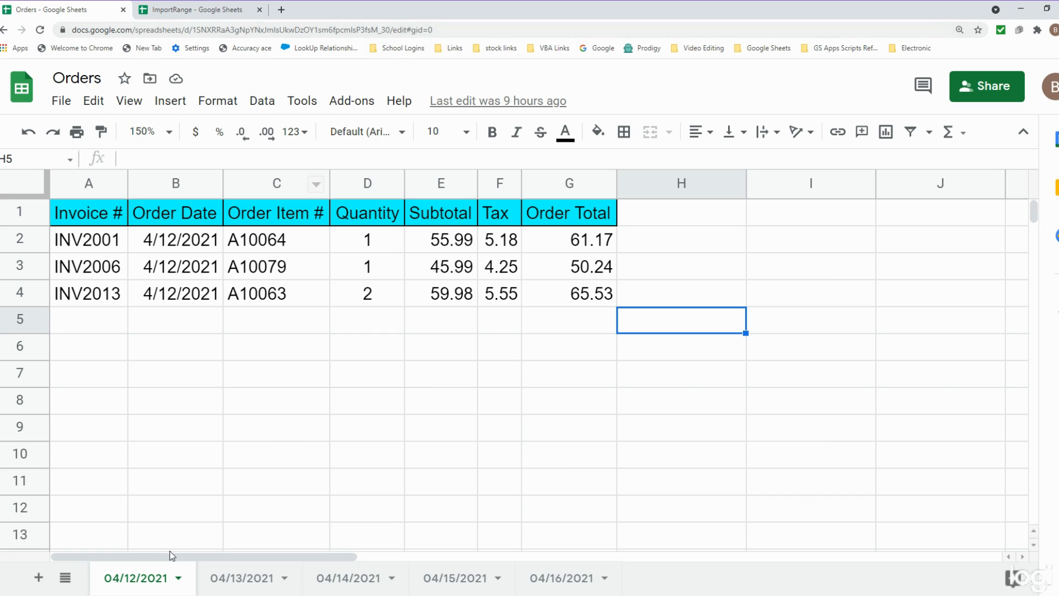
{"action": "left_click", "coordinate": [270, 29]}
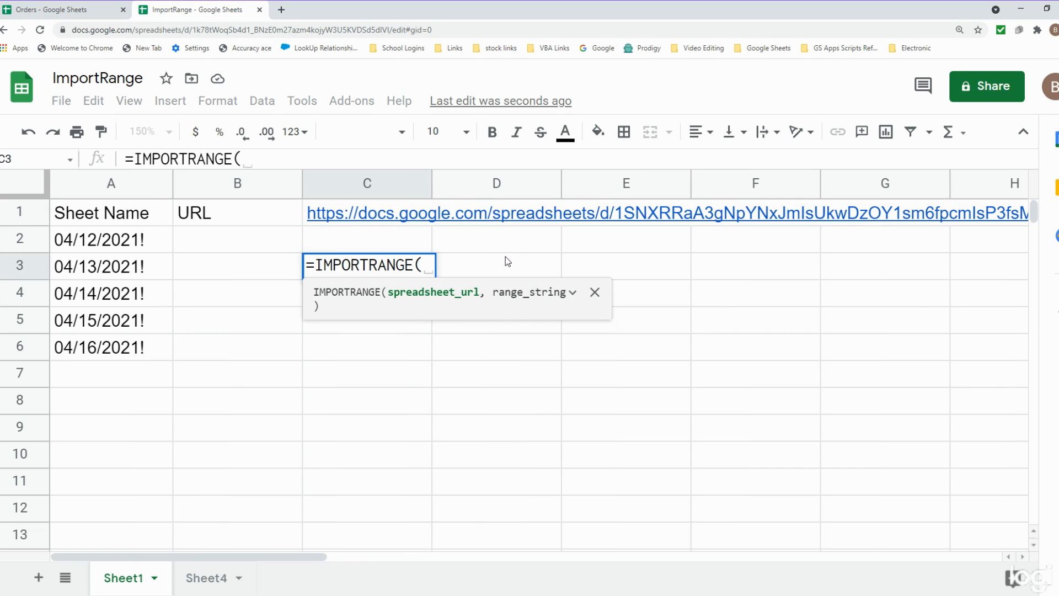
Complete the IMPORTRANGE with the quoted Orders URL and "04/12/2021!A1:G5" and commit it.
{"action": "type", "text": "\"https://docs.google.com/spreadsheets/d/1SNXRRaA3gNpYNxJmIsUkwDzOY1sm6fpcmIsP3fsM_30/edit#gid=0"}
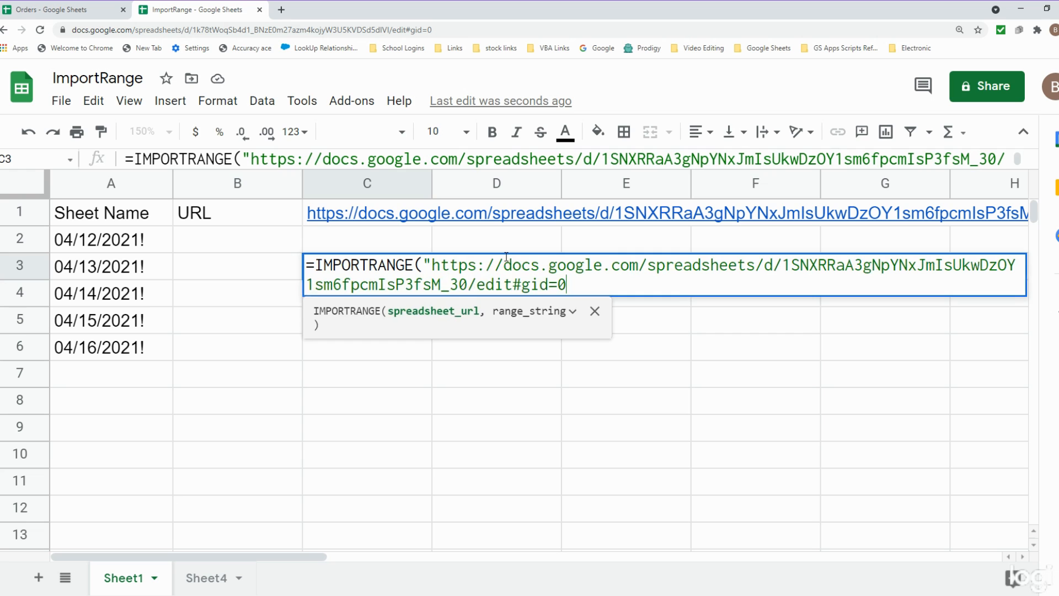
{"action": "type", "text": "\""}
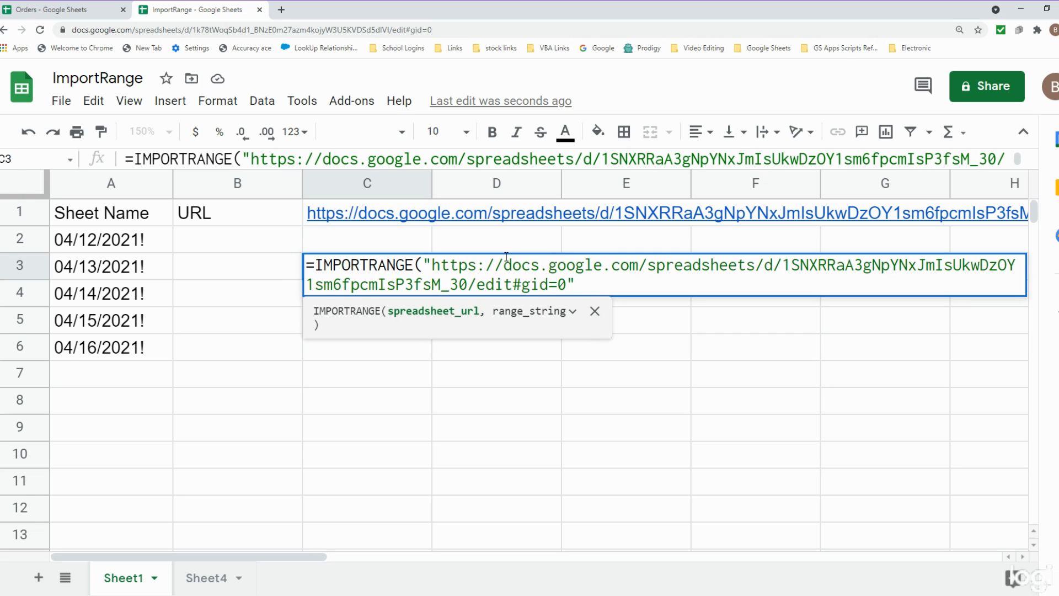
{"action": "type", "text": ","}
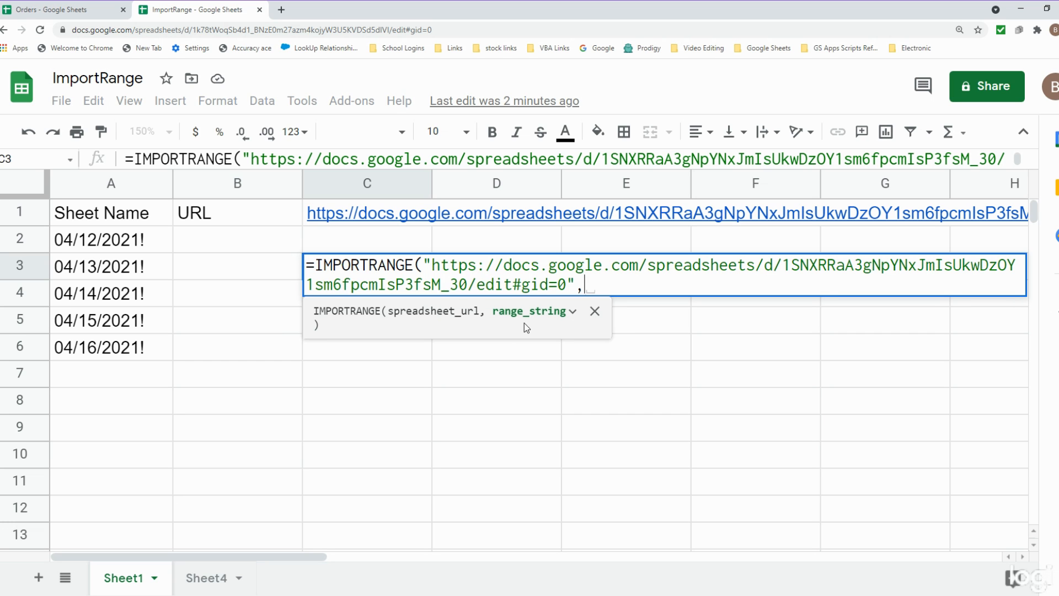
{"action": "mouse_move", "coordinate": [648, 309]}
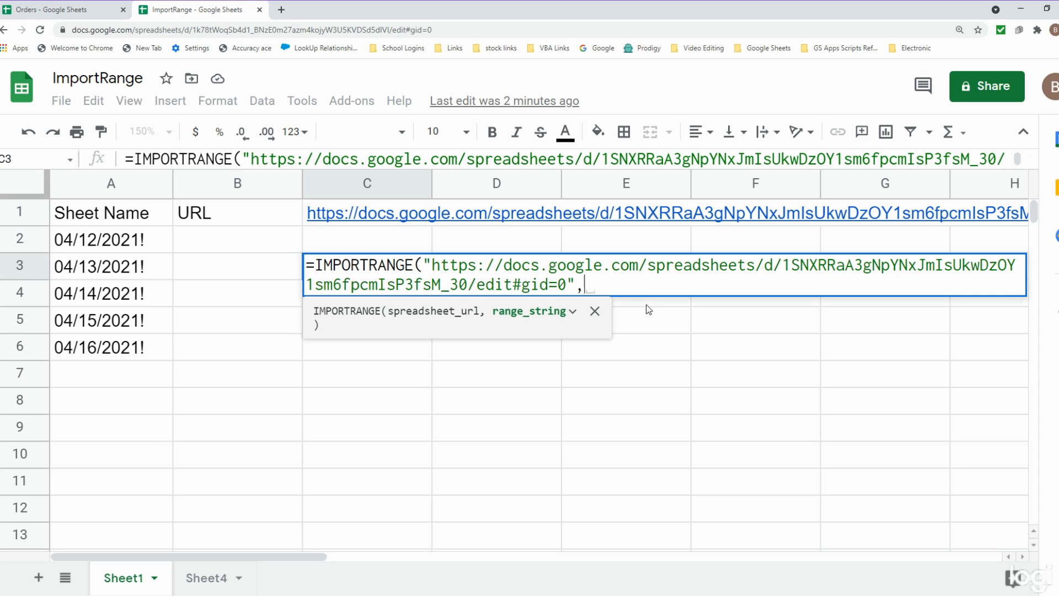
{"action": "type", "text": "\""}
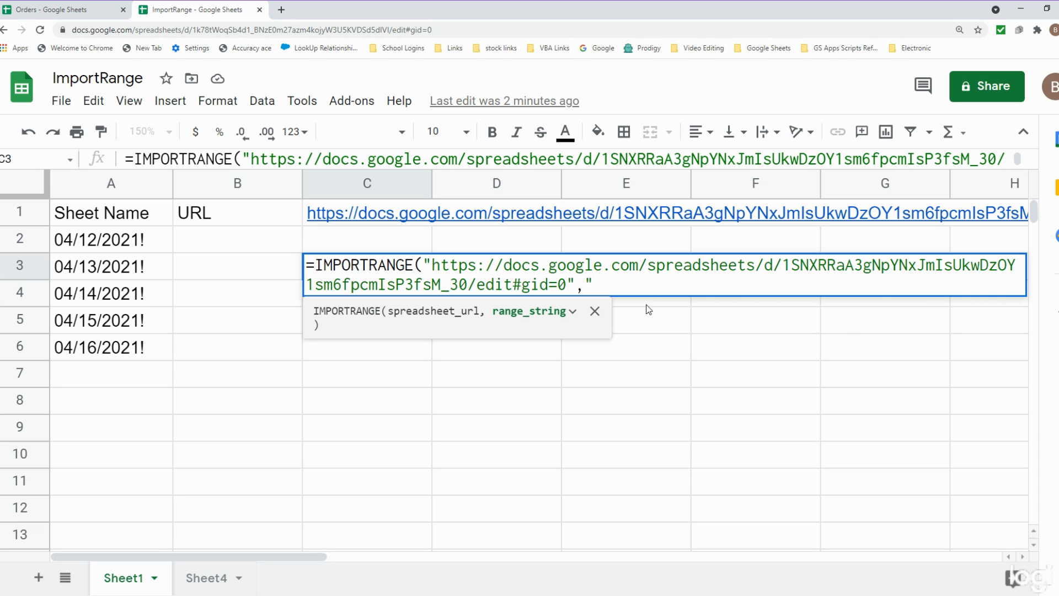
{"action": "type", "text": "04/12"}
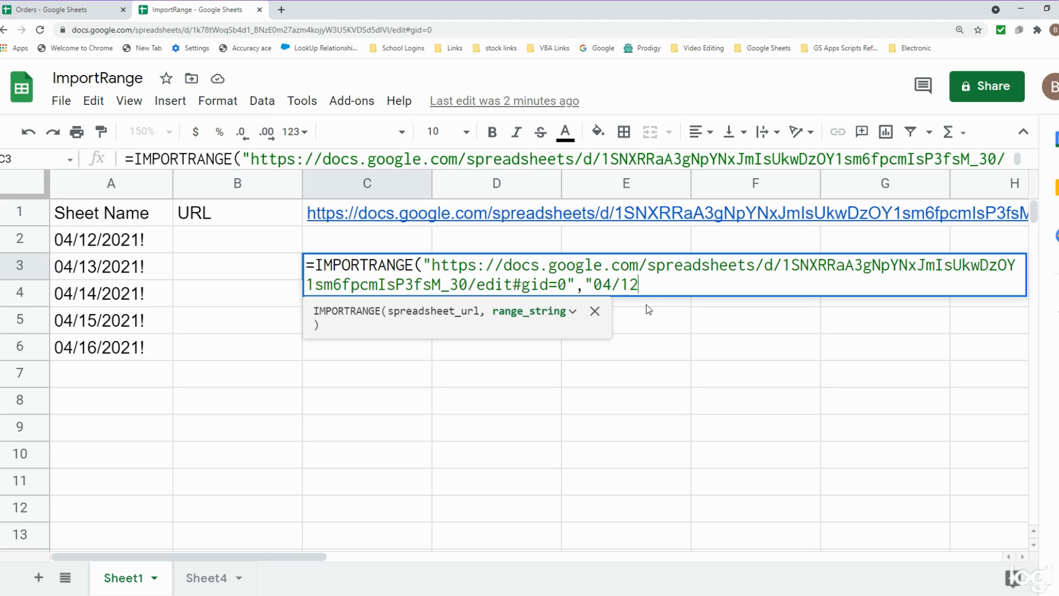
{"action": "type", "text": "/20"}
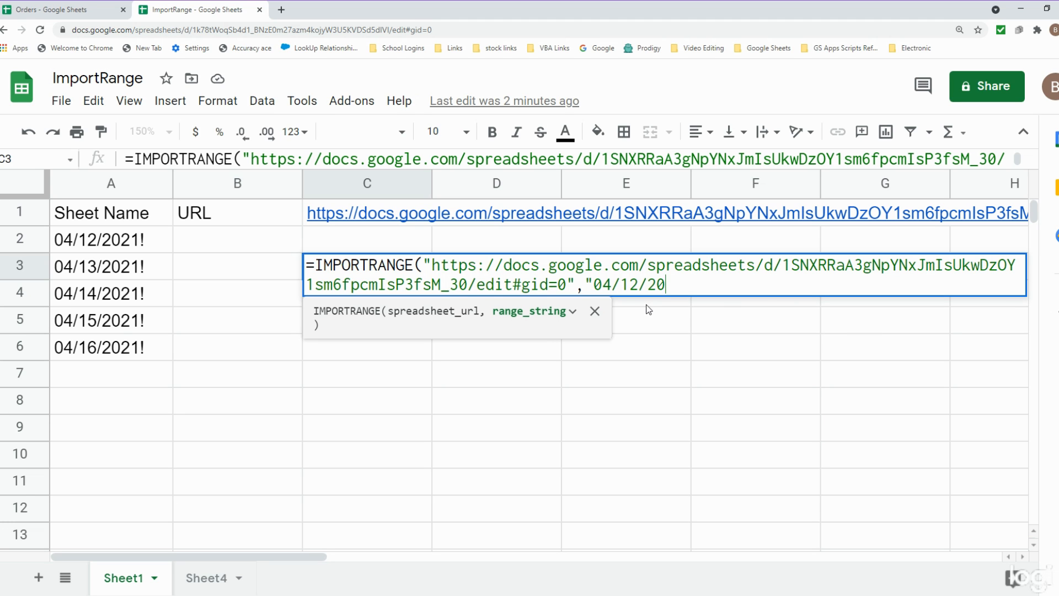
{"action": "type", "text": "21!"}
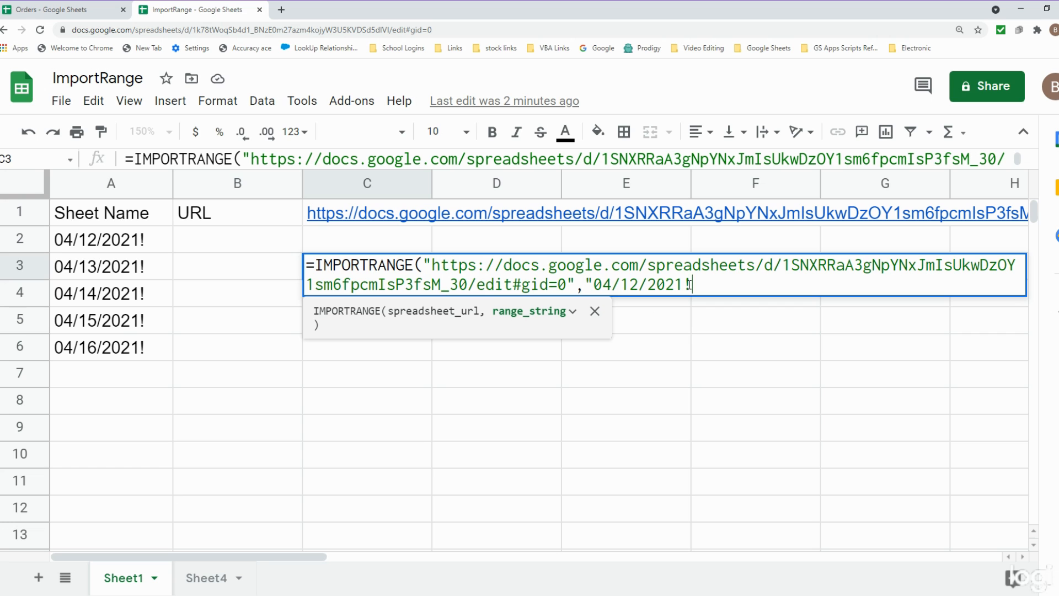
{"action": "mouse_move", "coordinate": [777, 259]}
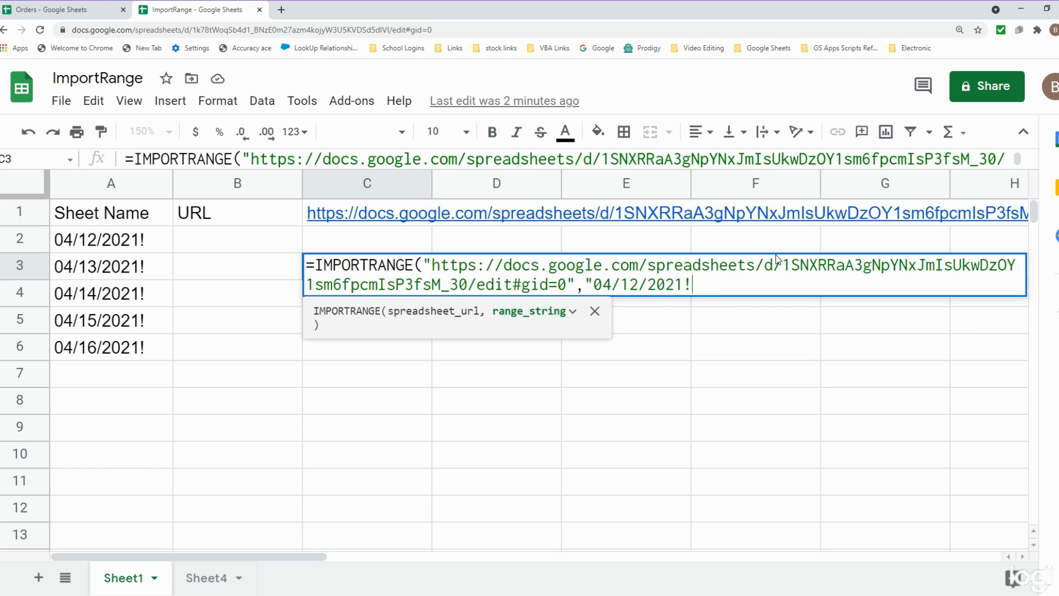
{"action": "type", "text": "A1"}
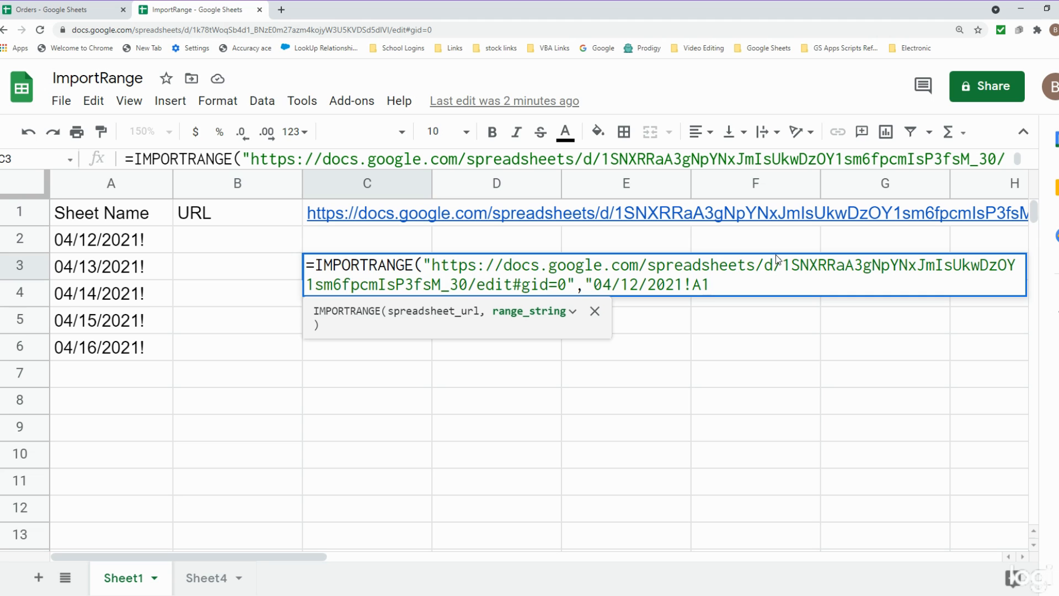
{"action": "type", "text": ":"}
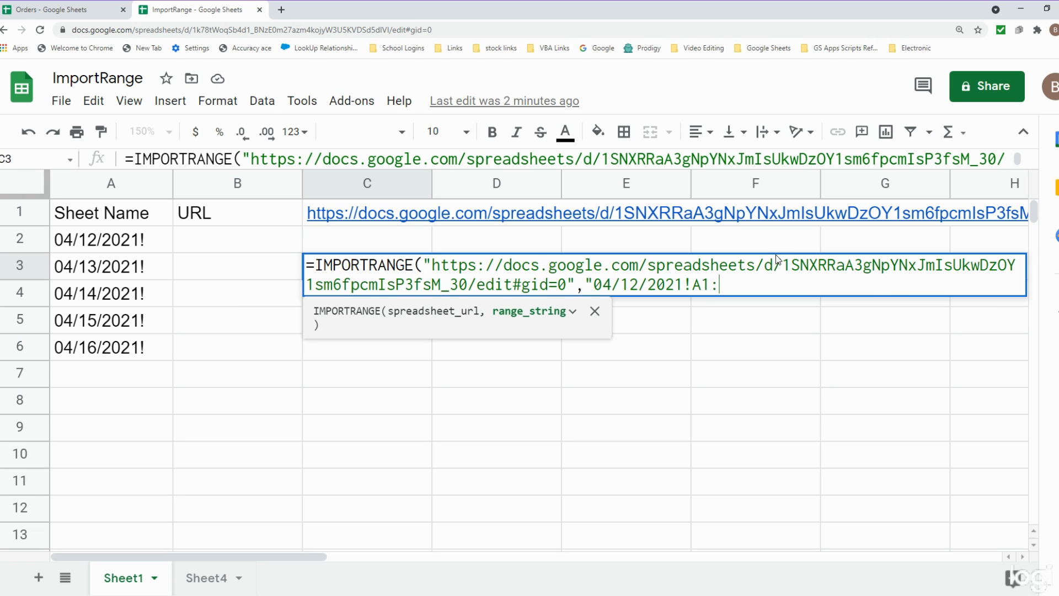
{"action": "type", "text": "G"}
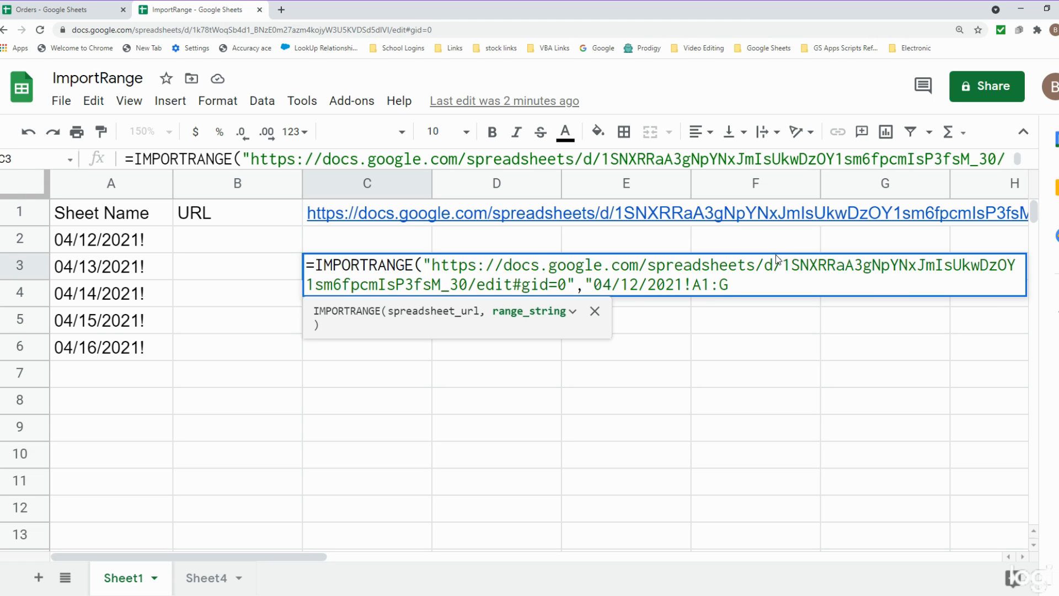
{"action": "type", "text": "5"}
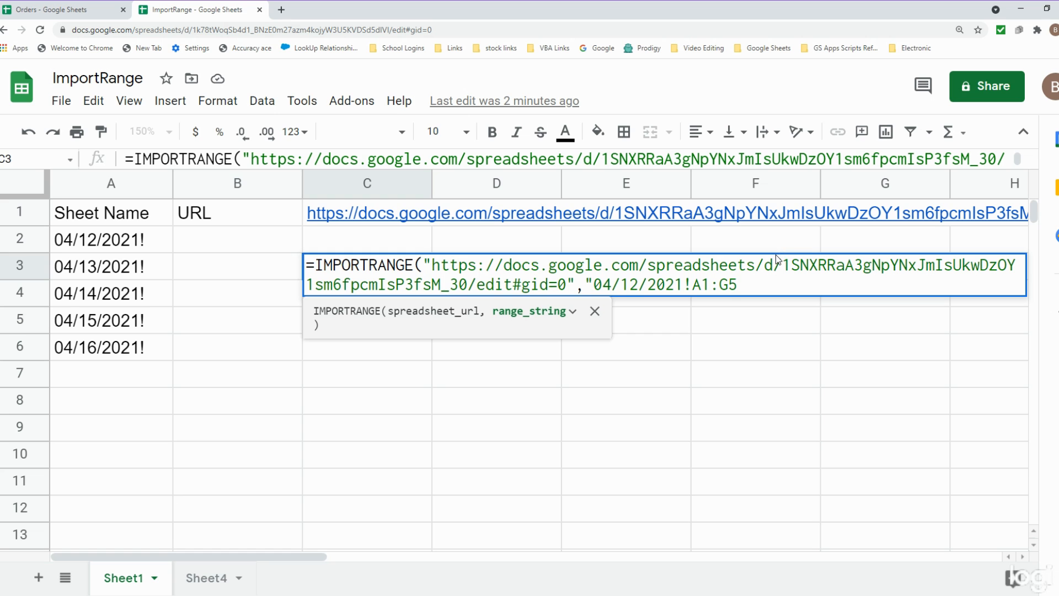
{"action": "key", "text": "enter"}
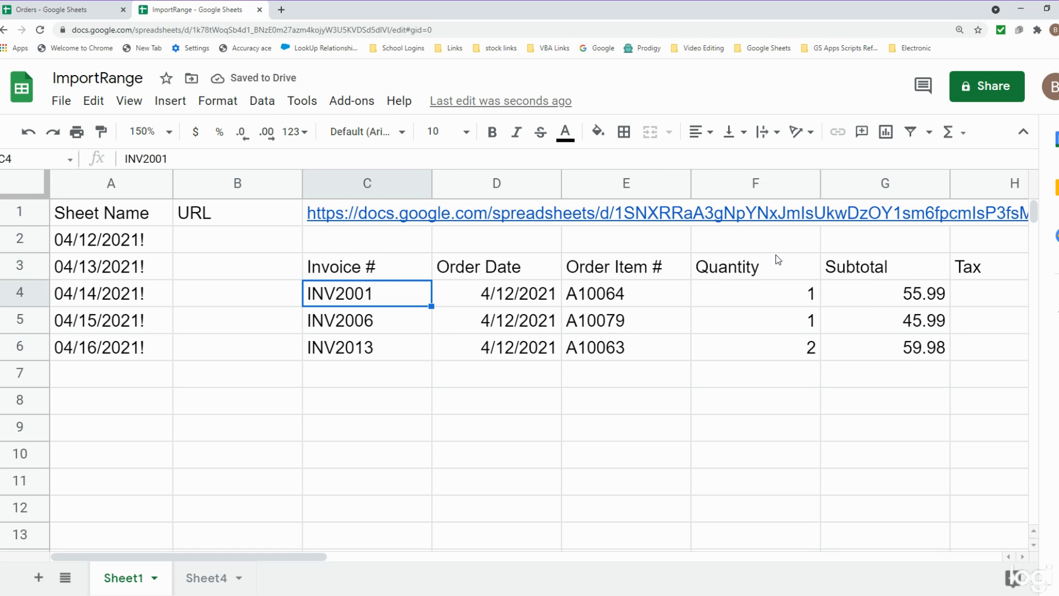
Reopen the C3 IMPORTRANGE formula for editing.
{"action": "left_click", "coordinate": [367, 266]}
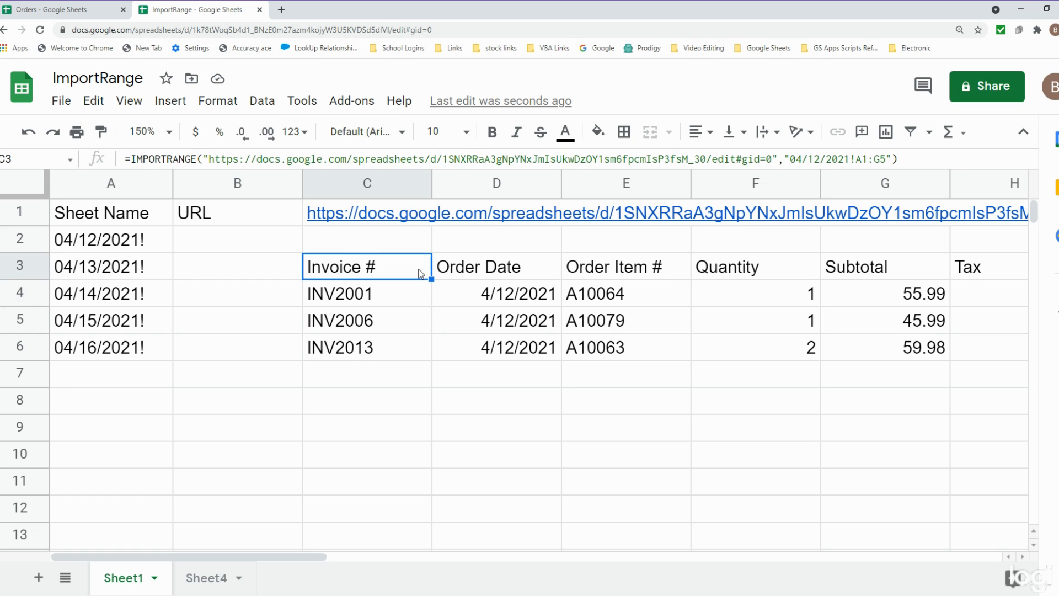
{"action": "double_click", "coordinate": [366, 266]}
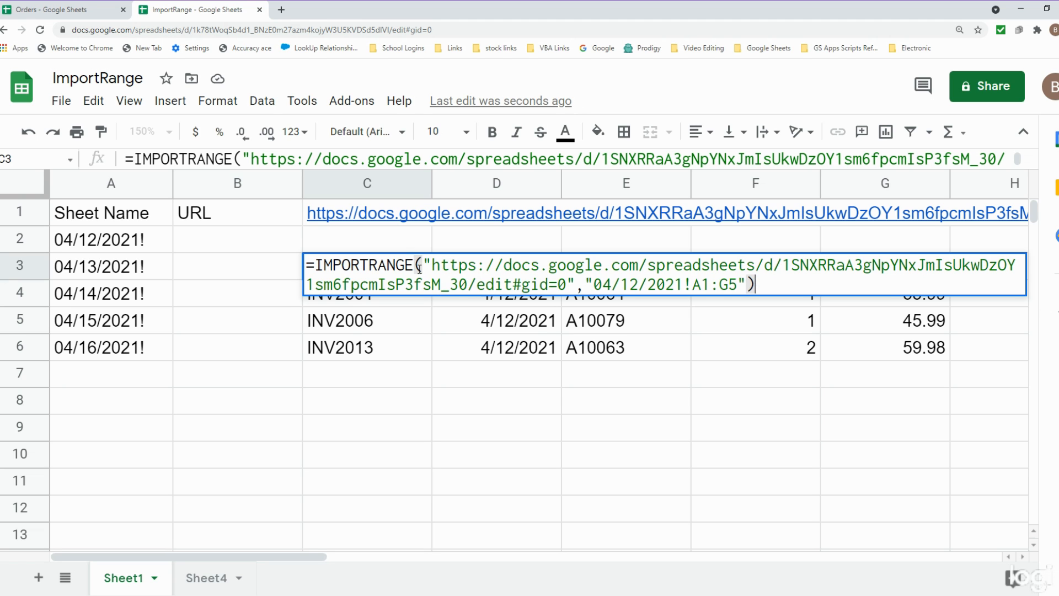
{"action": "mouse_move", "coordinate": [287, 266]}
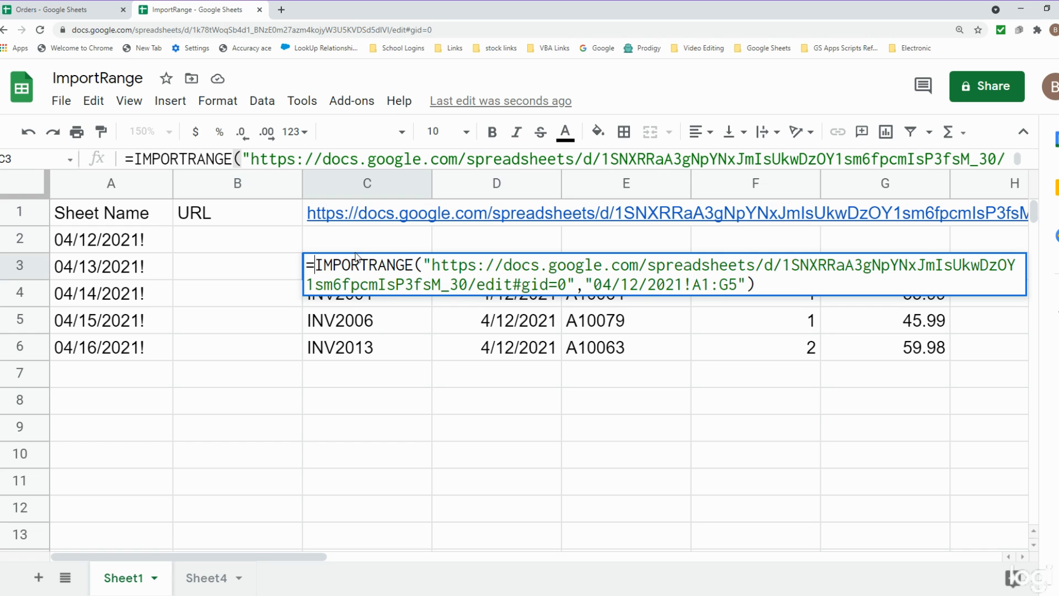
Wrap the import in { } with a semicolon for a second stacked 04/13/2021 import and commit.
{"action": "type", "text": "{"}
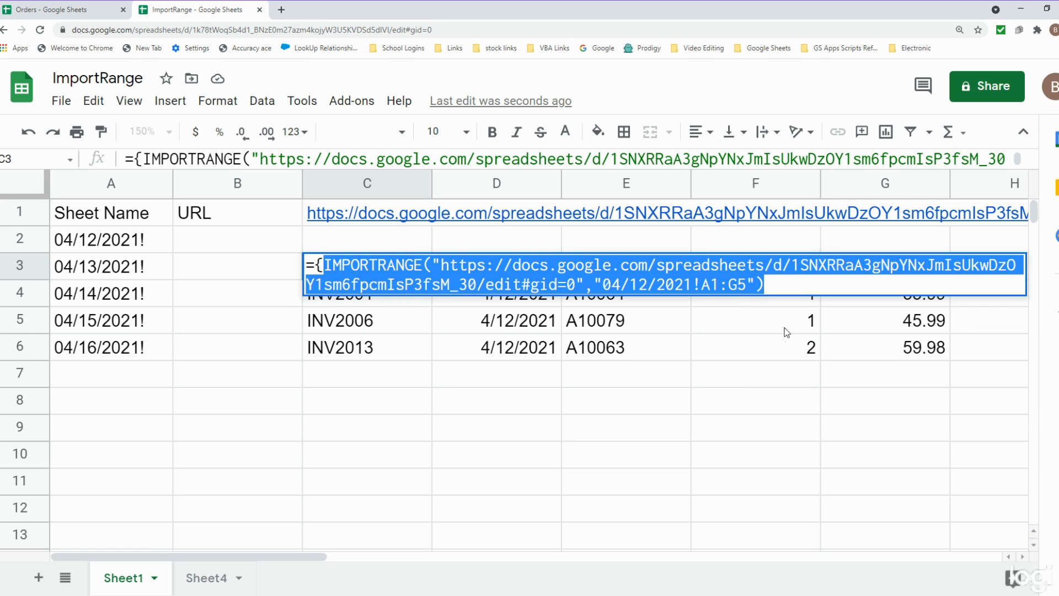
{"action": "left_click", "coordinate": [763, 284]}
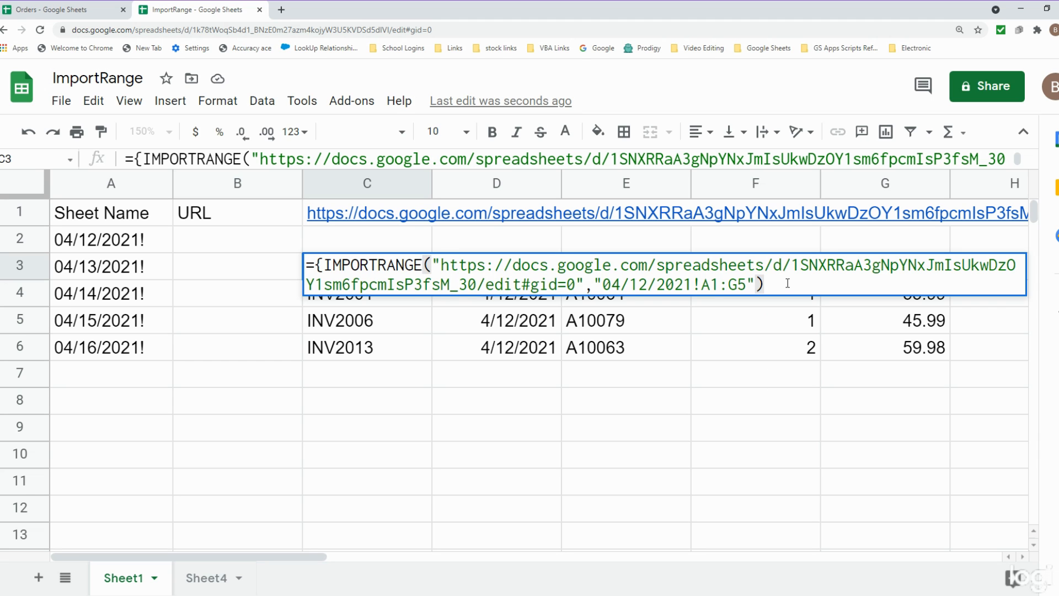
{"action": "type", "text": ";"}
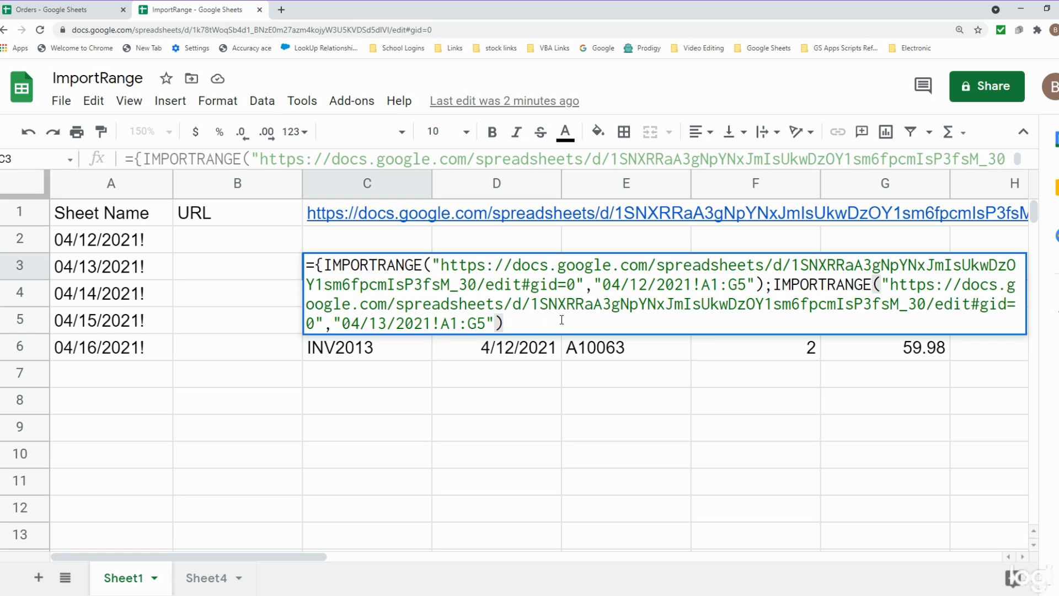
{"action": "key", "text": "enter"}
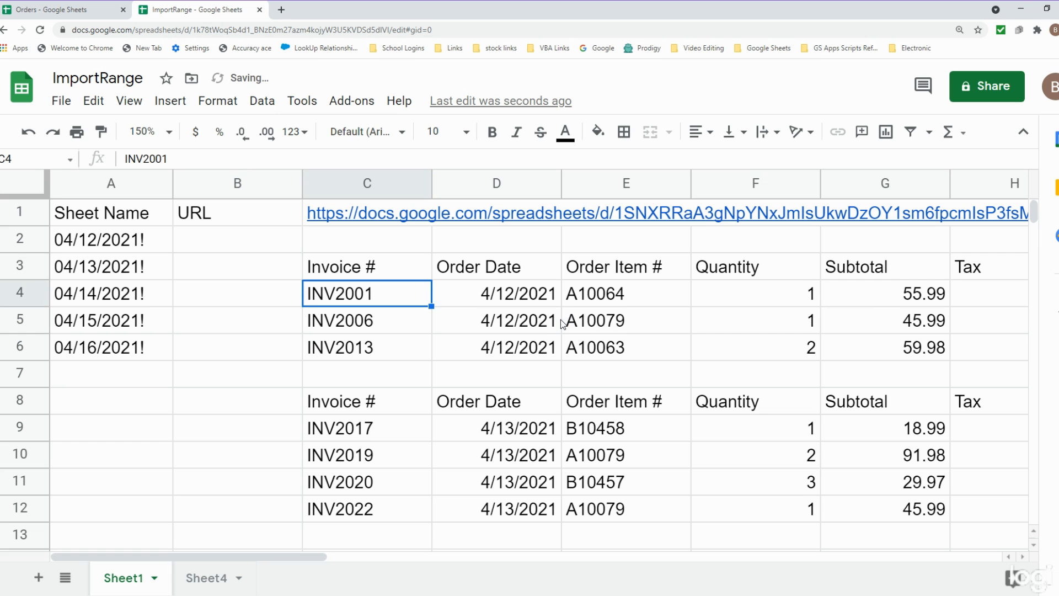
Inspect C3 and the second block's repeated Invoice # header in C8.
{"action": "left_click", "coordinate": [366, 266]}
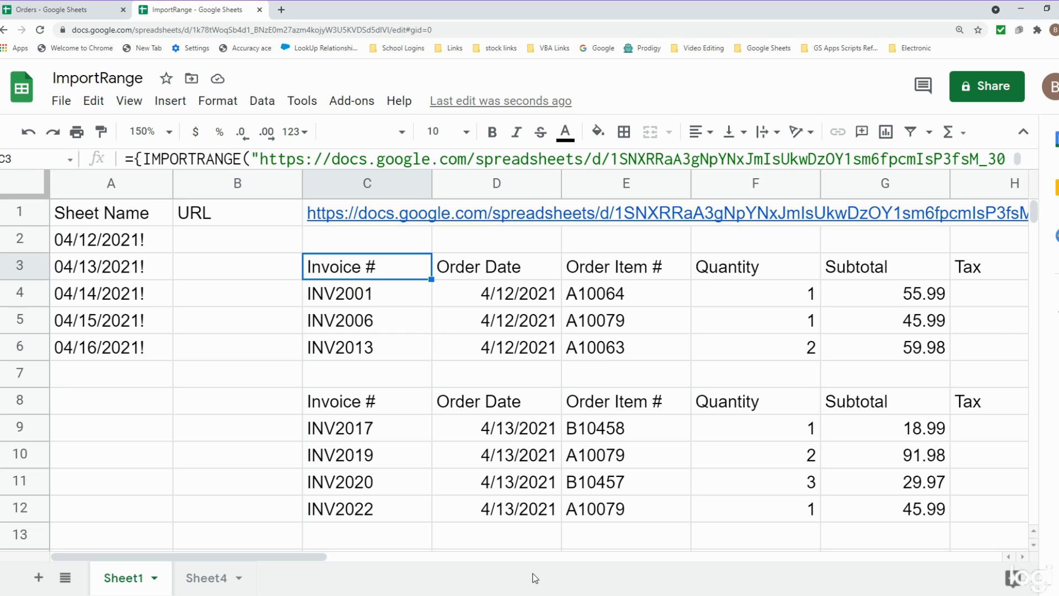
{"action": "mouse_move", "coordinate": [503, 378]}
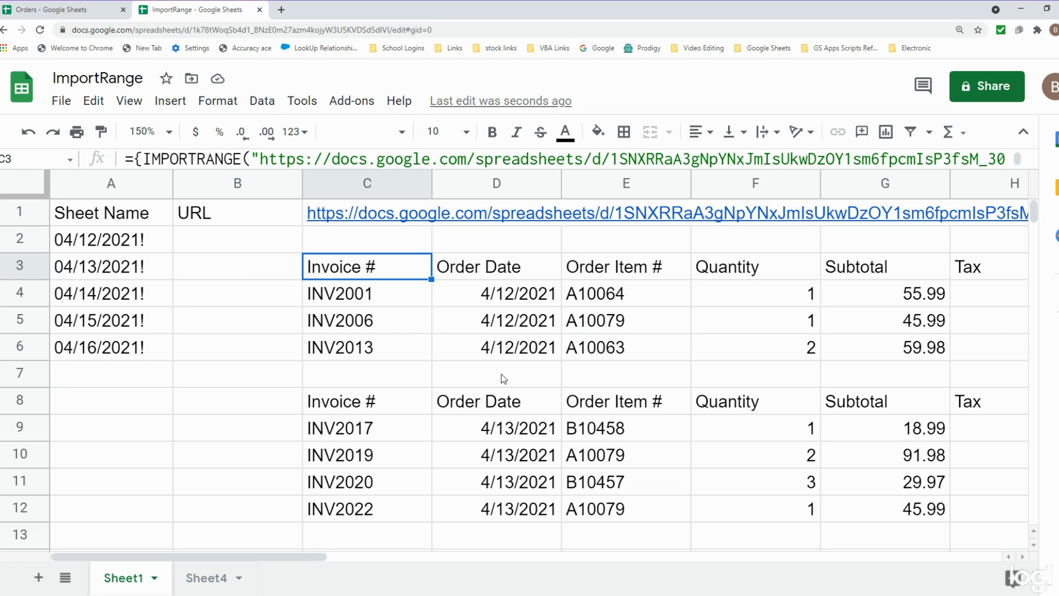
{"action": "mouse_move", "coordinate": [536, 385]}
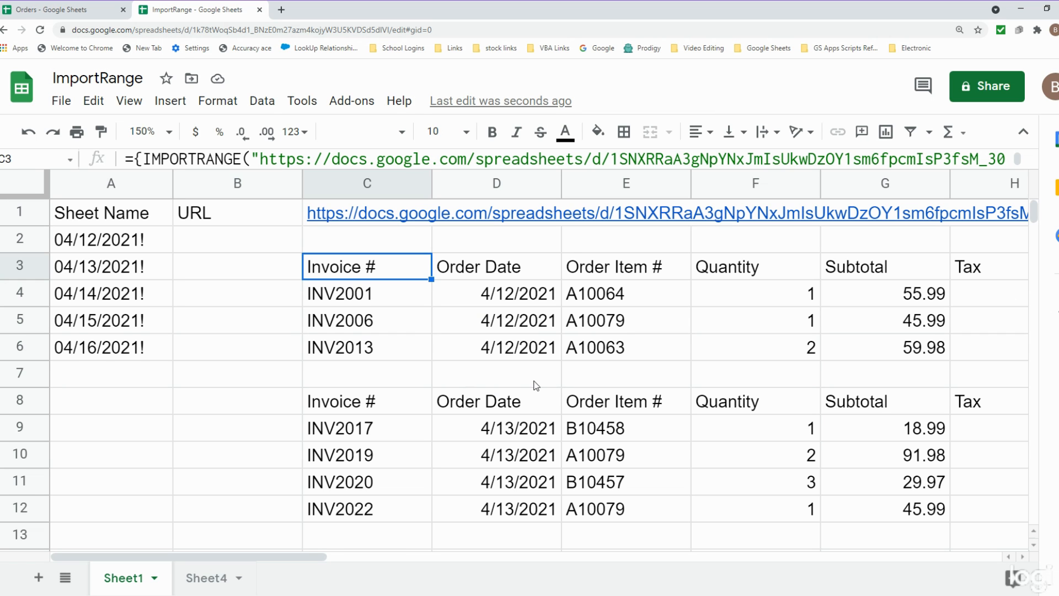
{"action": "left_click", "coordinate": [367, 401]}
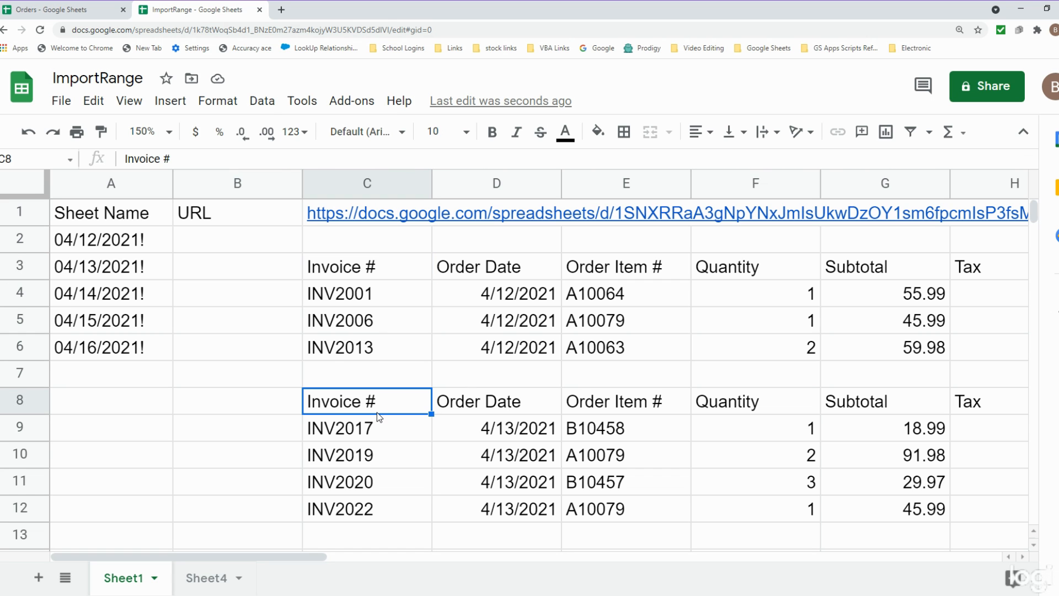
{"action": "mouse_move", "coordinate": [373, 412]}
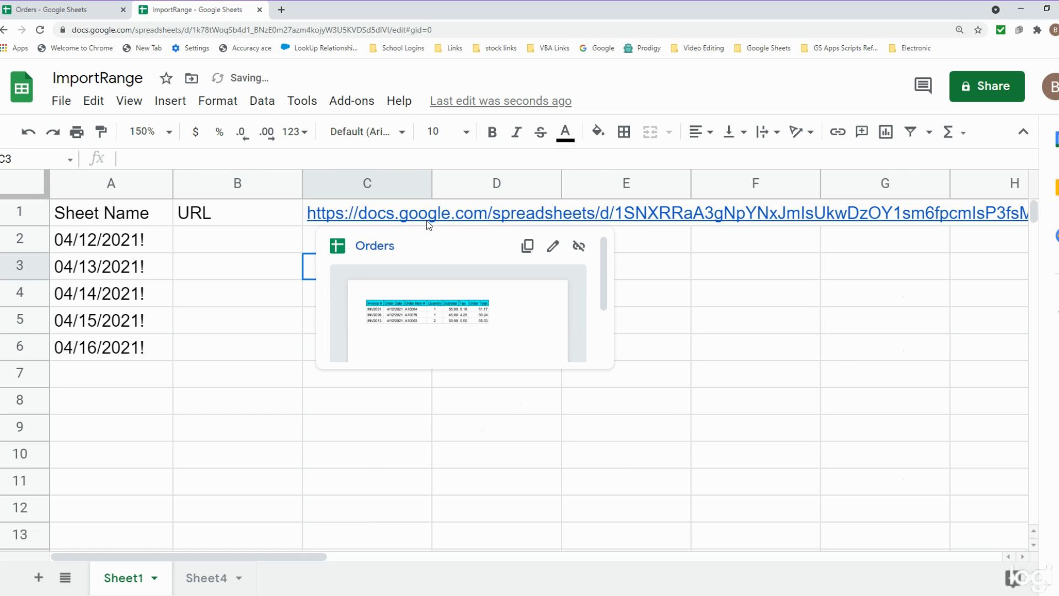
Start a new formula =Query({Impo in C3.
{"action": "left_click", "coordinate": [366, 266]}
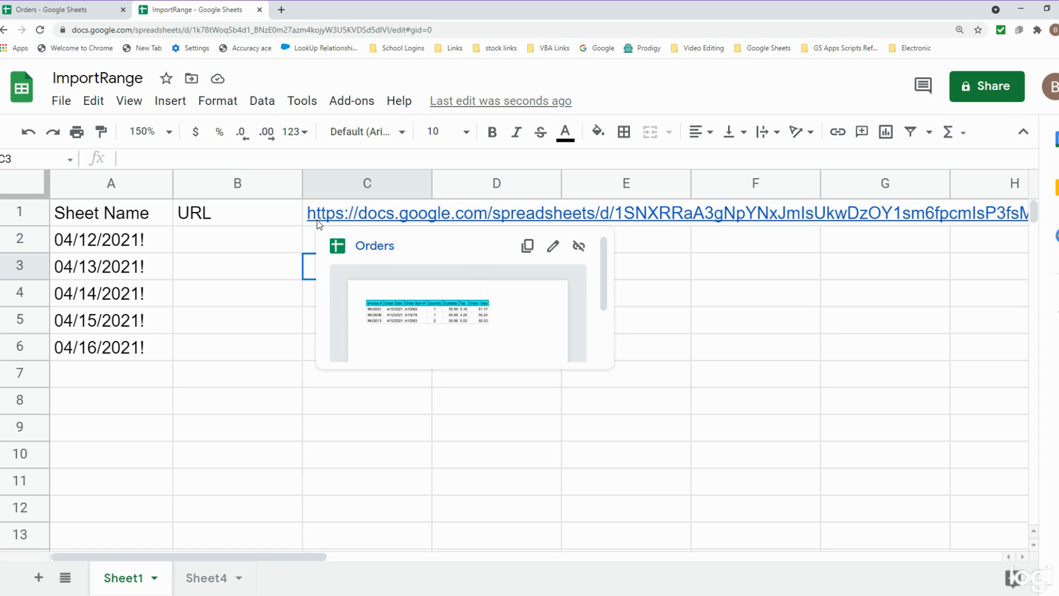
{"action": "mouse_move", "coordinate": [317, 261]}
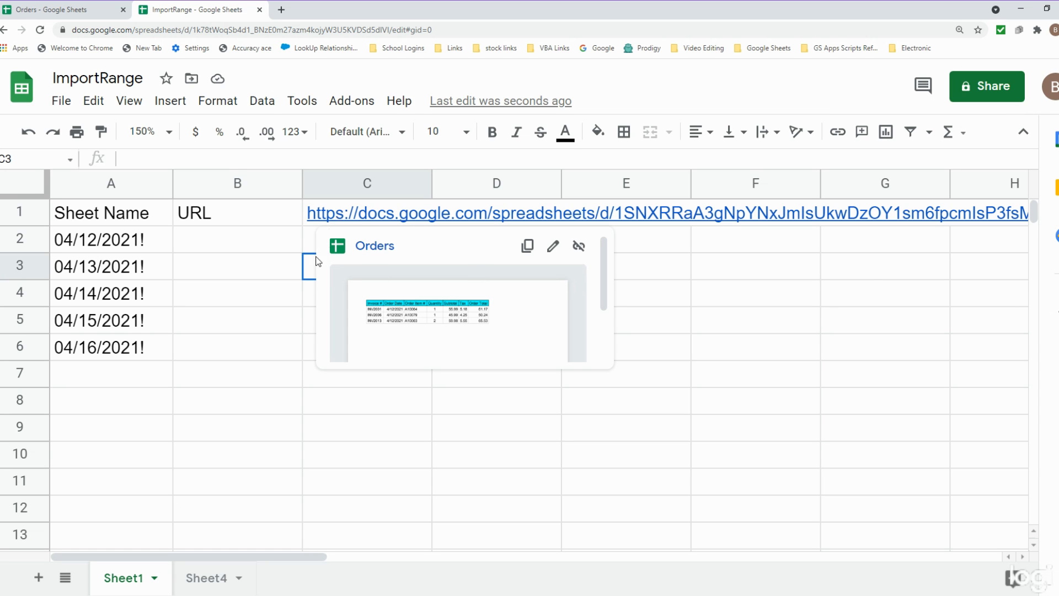
{"action": "left_click", "coordinate": [366, 266]}
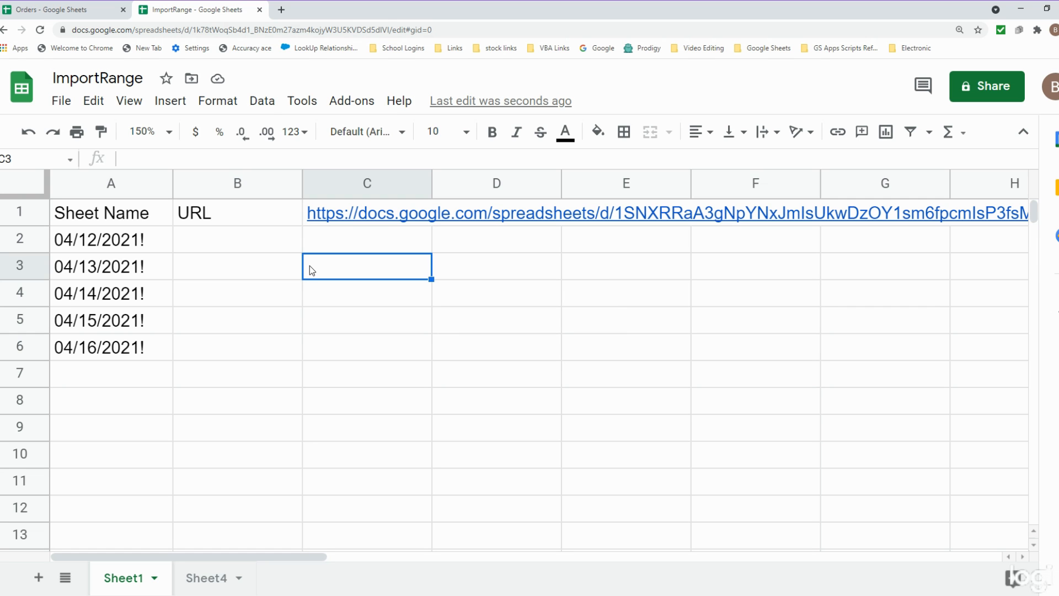
{"action": "type", "text": "=Query"}
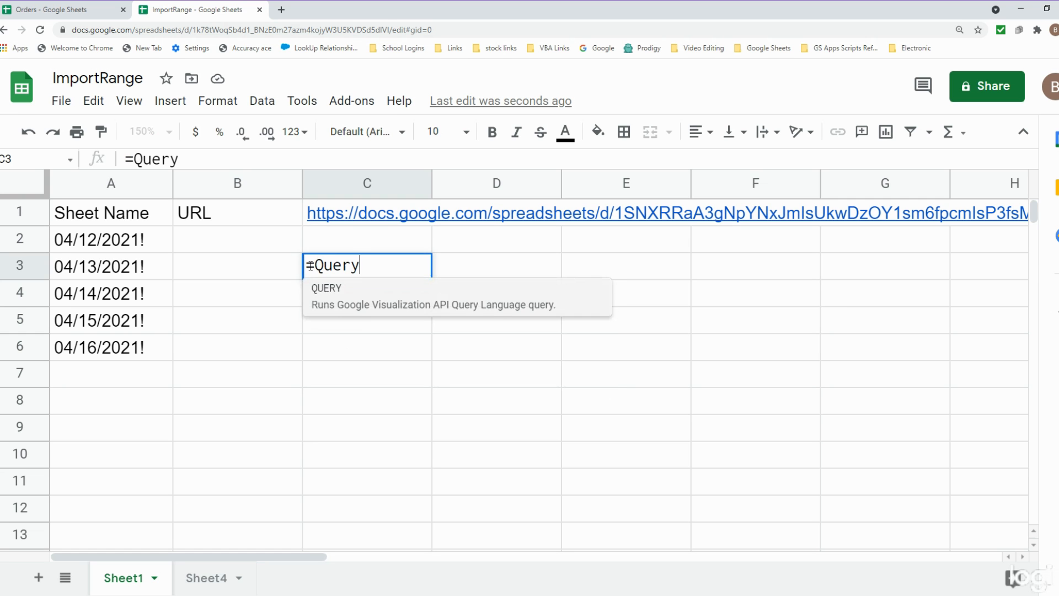
{"action": "type", "text": "({"}
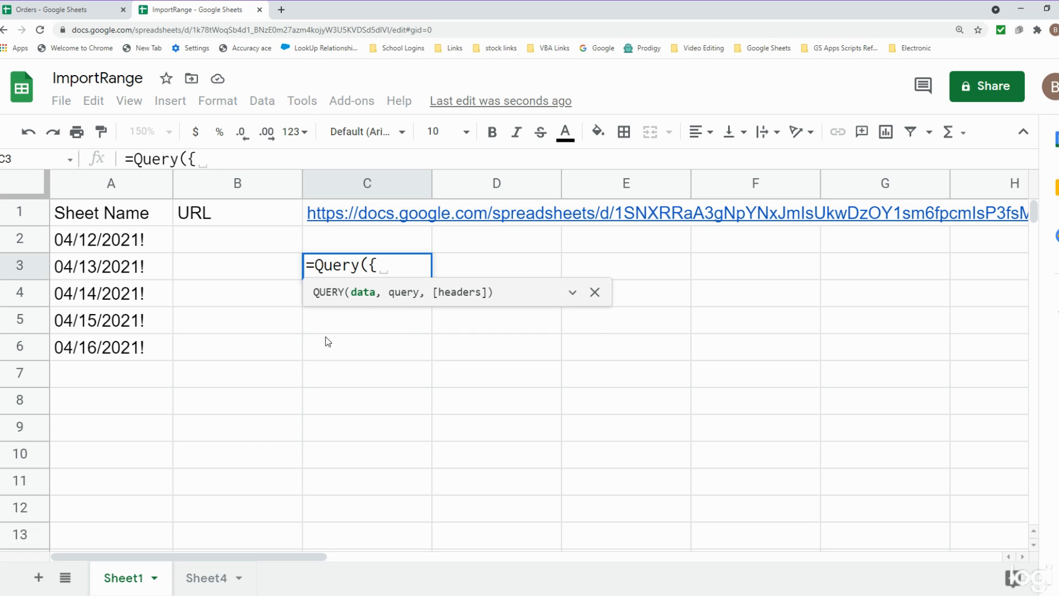
{"action": "mouse_move", "coordinate": [370, 303]}
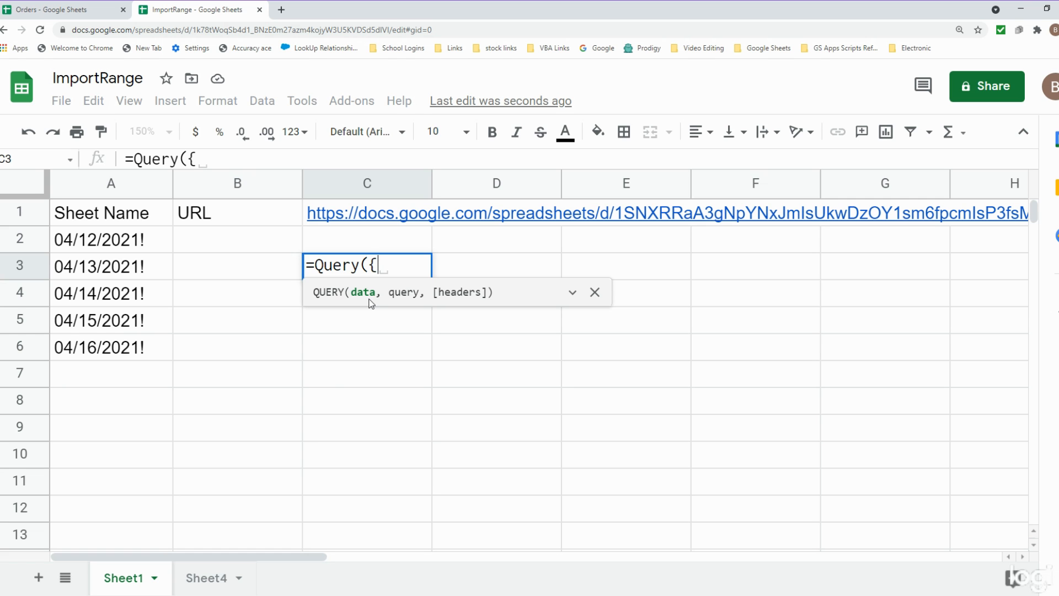
{"action": "type", "text": "Impo"}
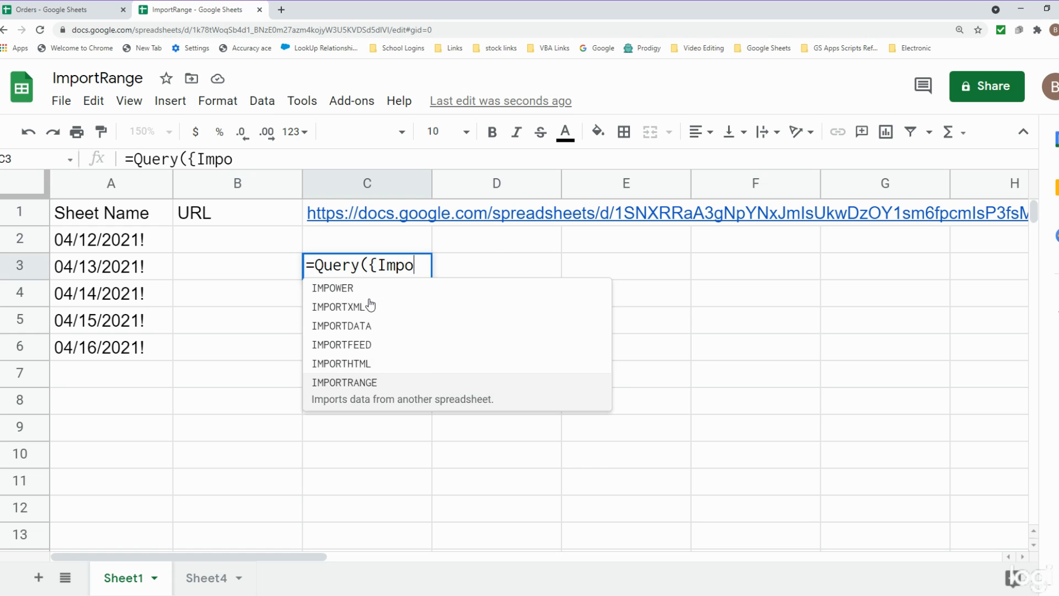
Write the first array entry IMPORTRANGE(C1,A2&"A1:G") followed by a semicolon.
{"action": "left_click", "coordinate": [344, 381]}
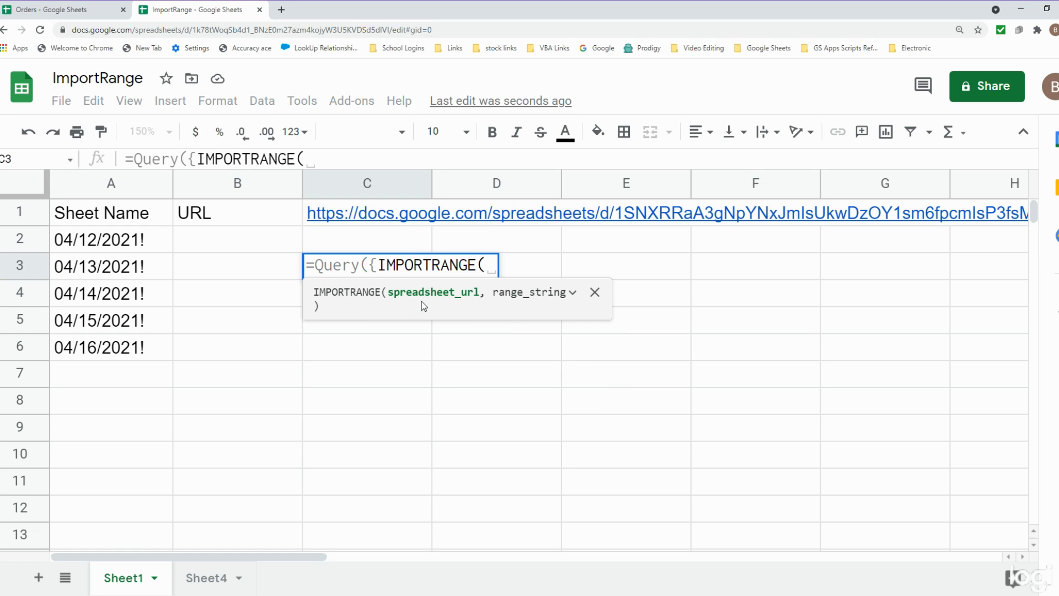
{"action": "mouse_move", "coordinate": [429, 299]}
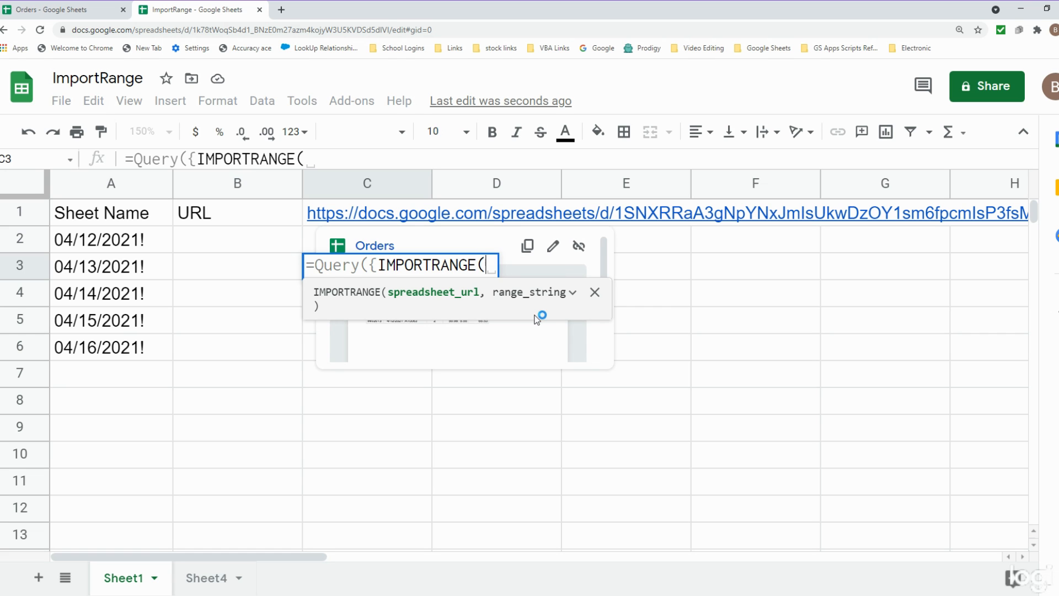
{"action": "type", "text": "C1"}
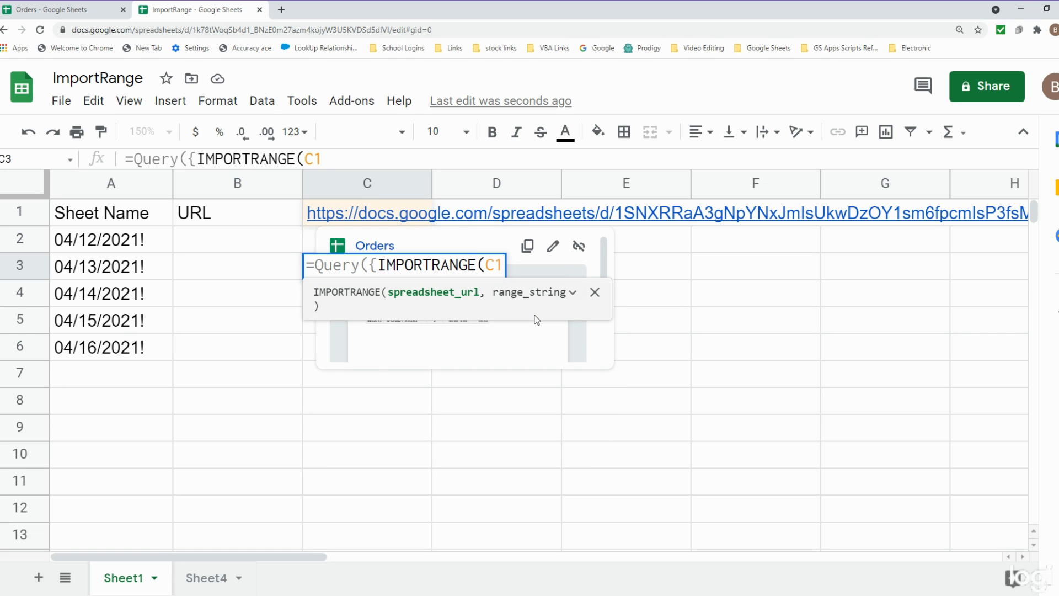
{"action": "type", "text": ","}
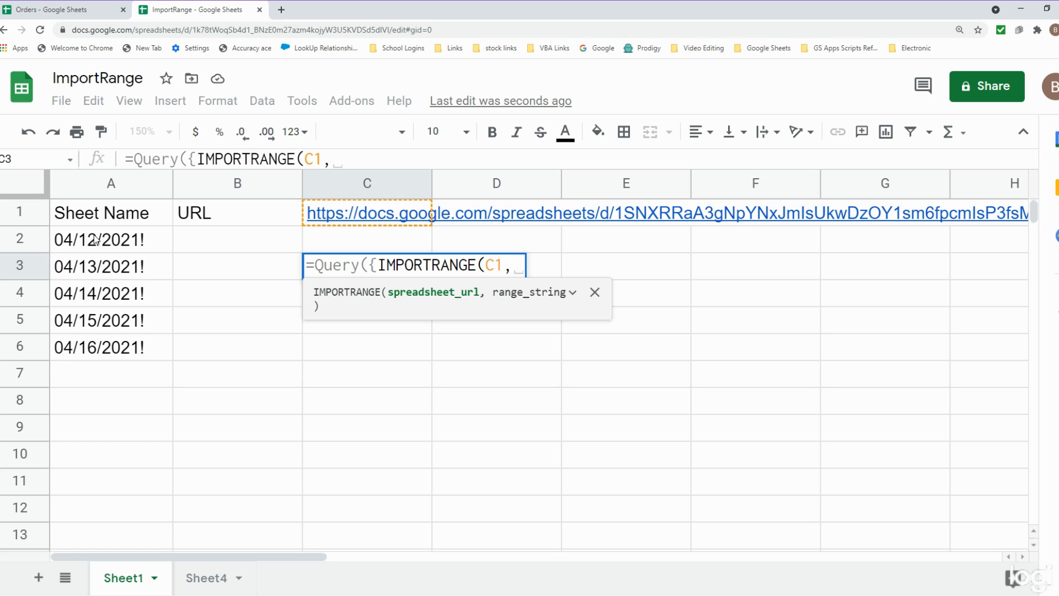
{"action": "mouse_move", "coordinate": [135, 348]}
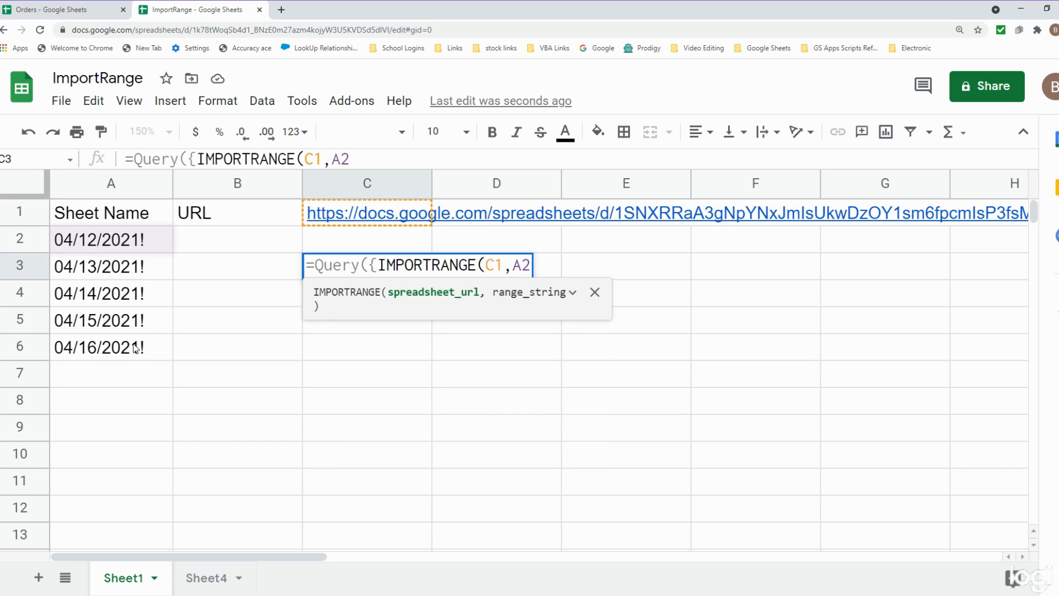
{"action": "type", "text": "&\""}
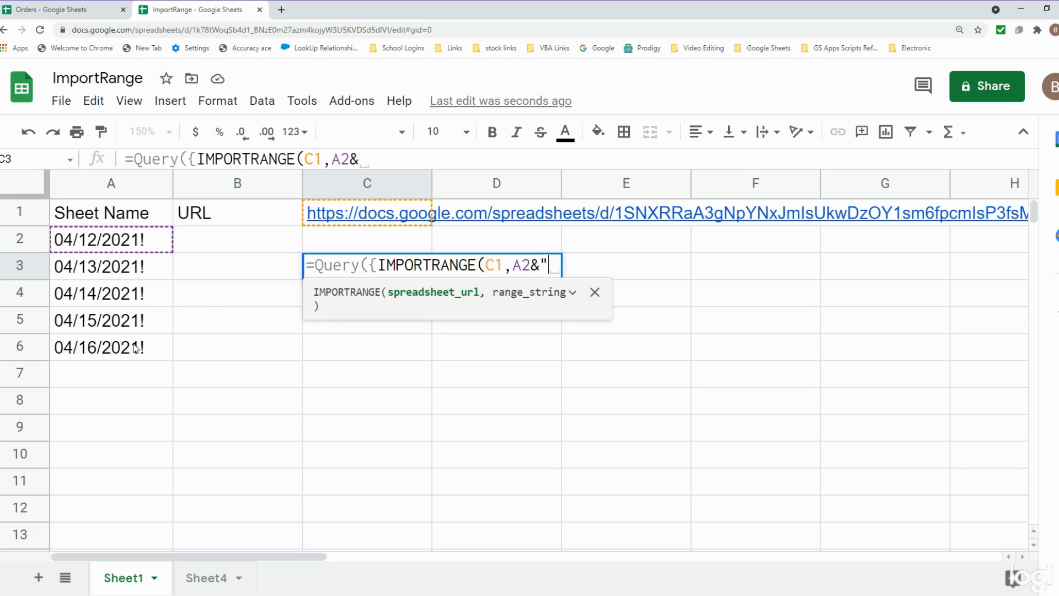
{"action": "type", "text": "\""}
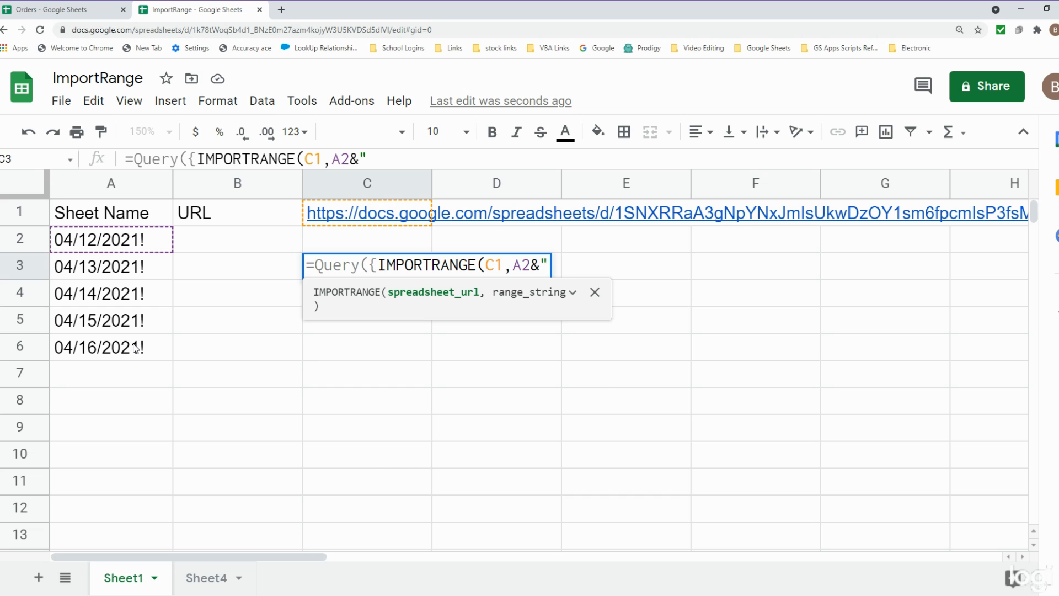
{"action": "type", "text": "A1"}
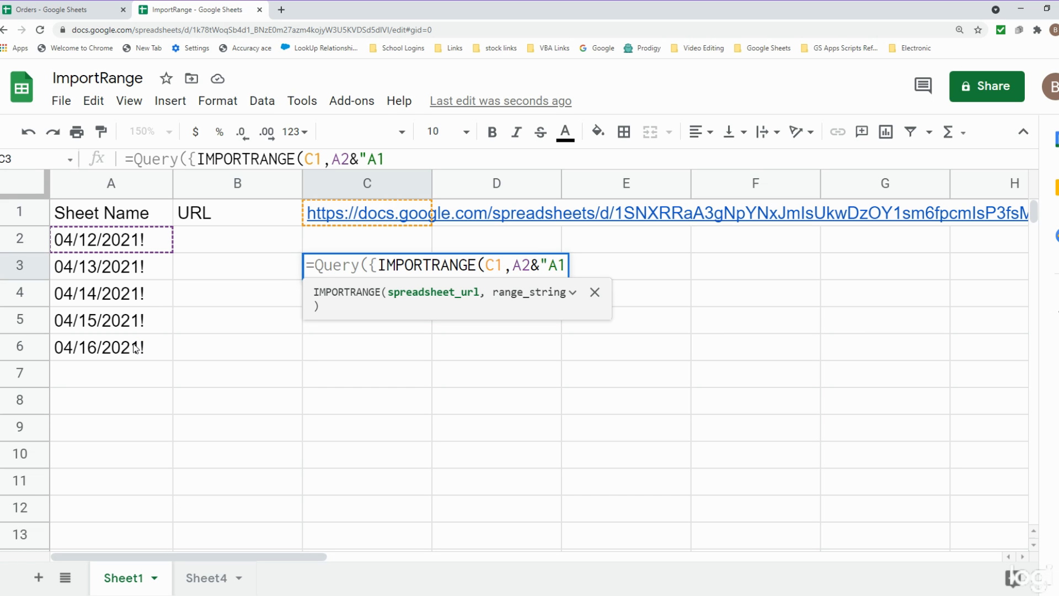
{"action": "type", "text": ":G\""}
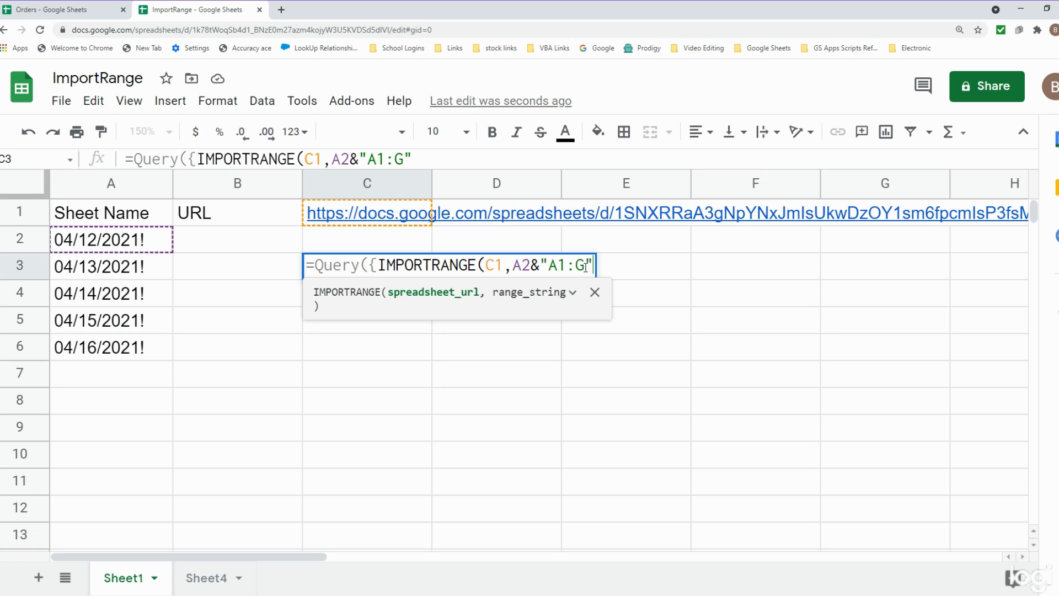
{"action": "type", "text": ")"}
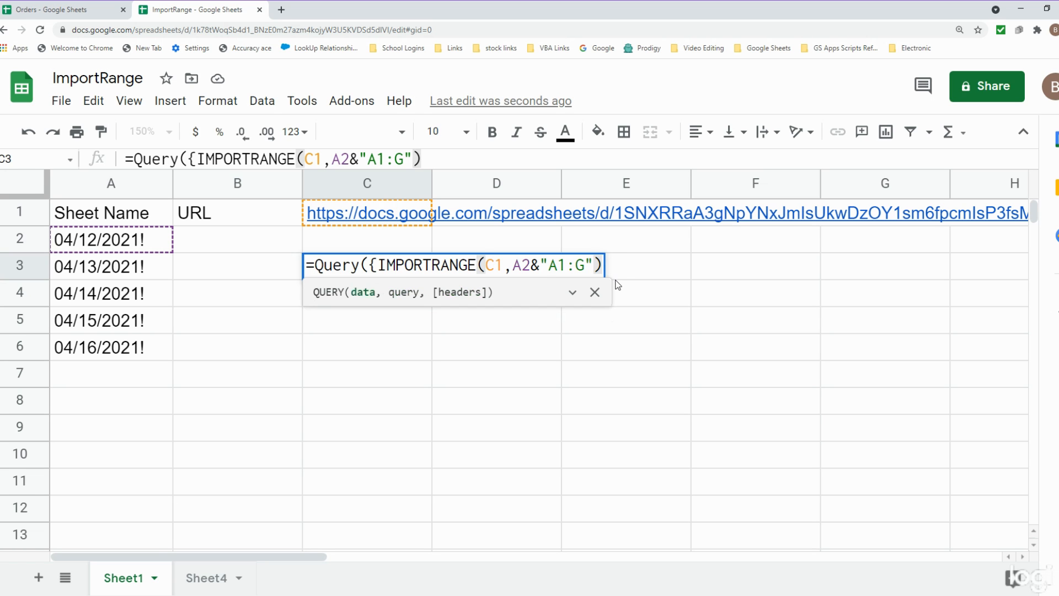
{"action": "type", "text": ";"}
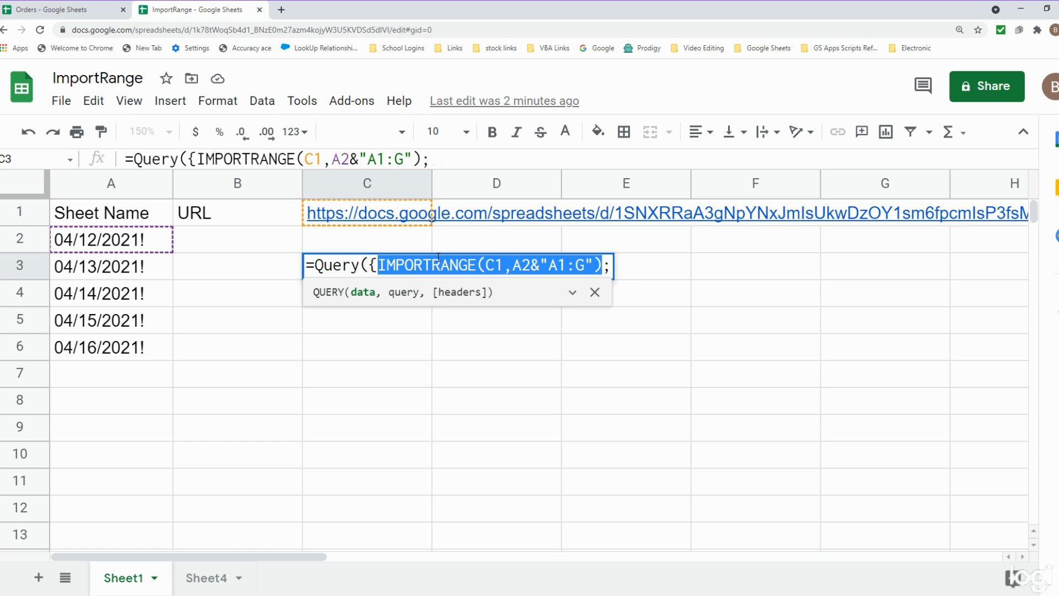
Add IMPORTRANGE entries for sheets A3 and A4 with range A2:G, separated by semicolons.
{"action": "left_click", "coordinate": [639, 264]}
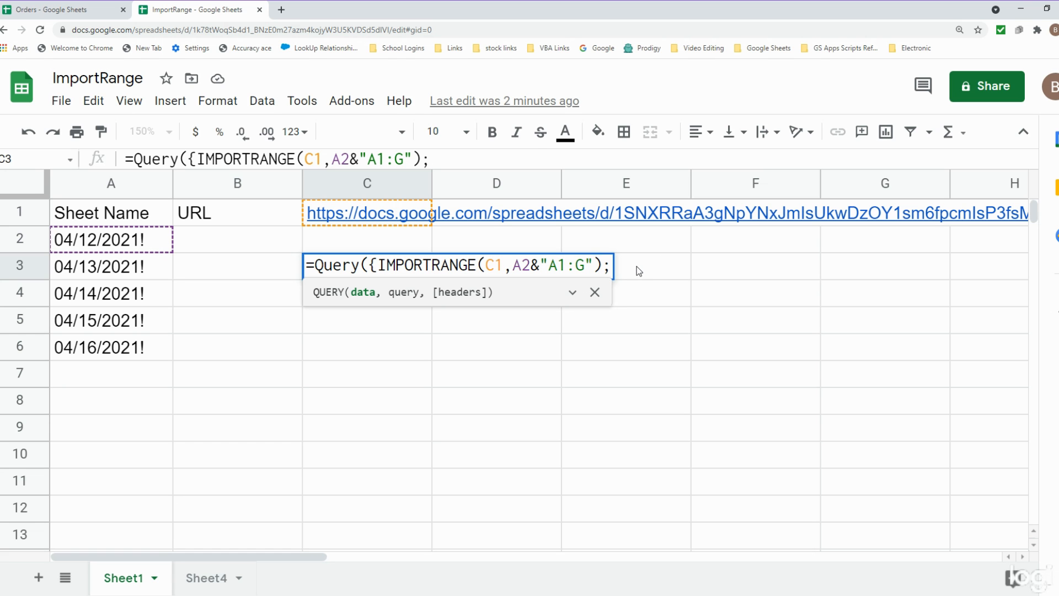
{"action": "type", "text": ";IMPORTRANGE(C1,A2&\"A1:G\")"}
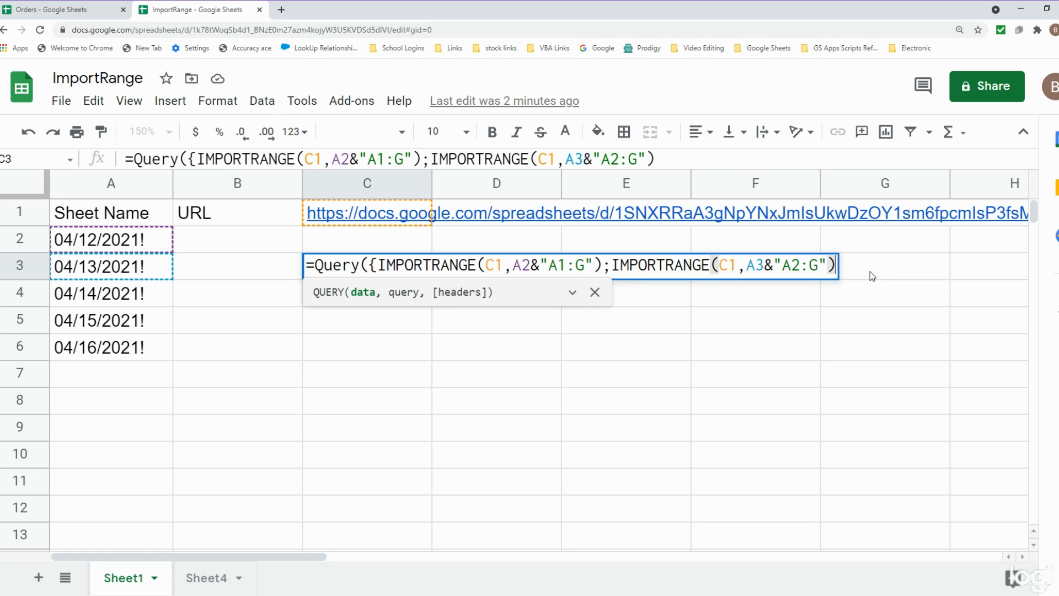
{"action": "type", "text": ";"}
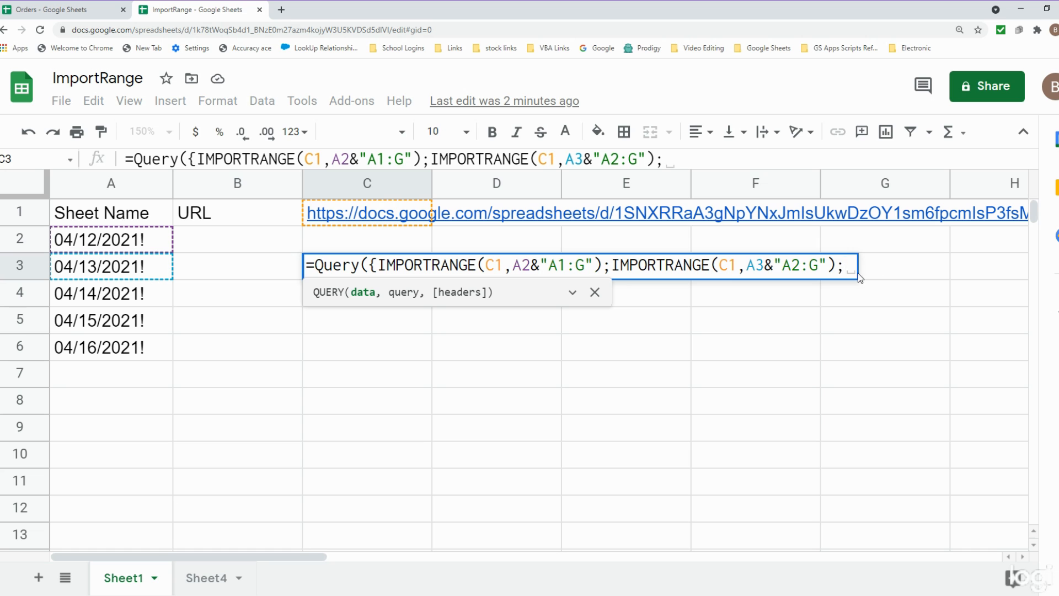
{"action": "left_click_drag", "start_coordinate": [614, 265], "coordinate": [848, 264]}
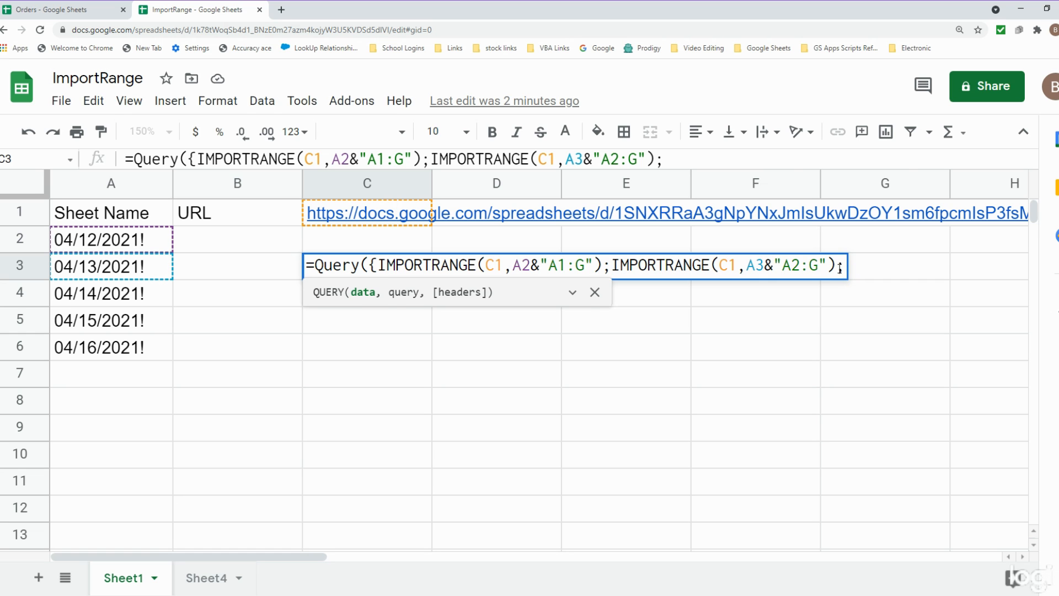
{"action": "type", "text": "IMPORTRANGE(C1,A3&\"A2:G\");"}
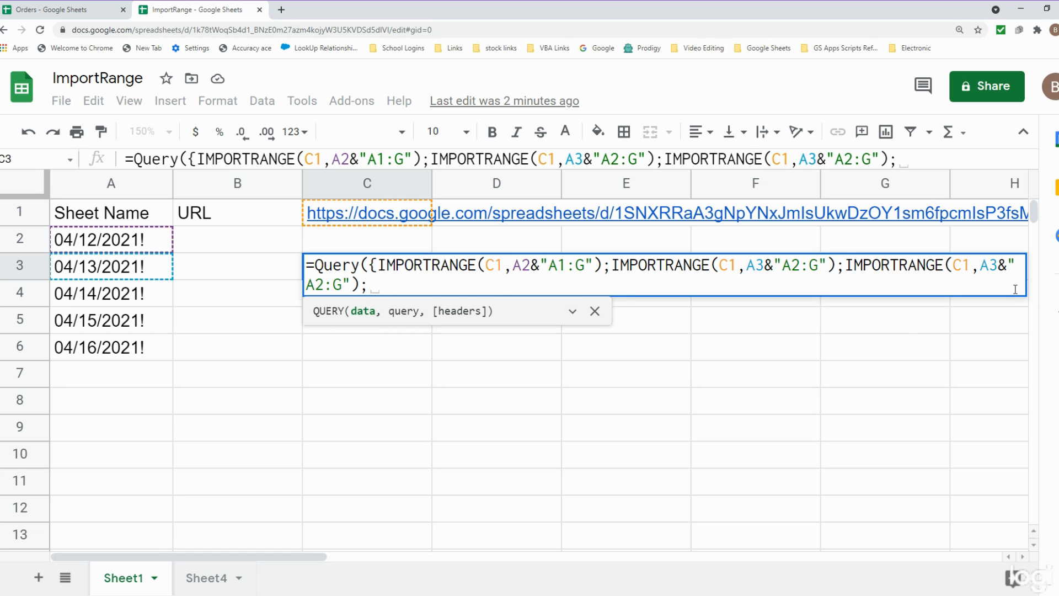
{"action": "key", "text": "Backspace"}
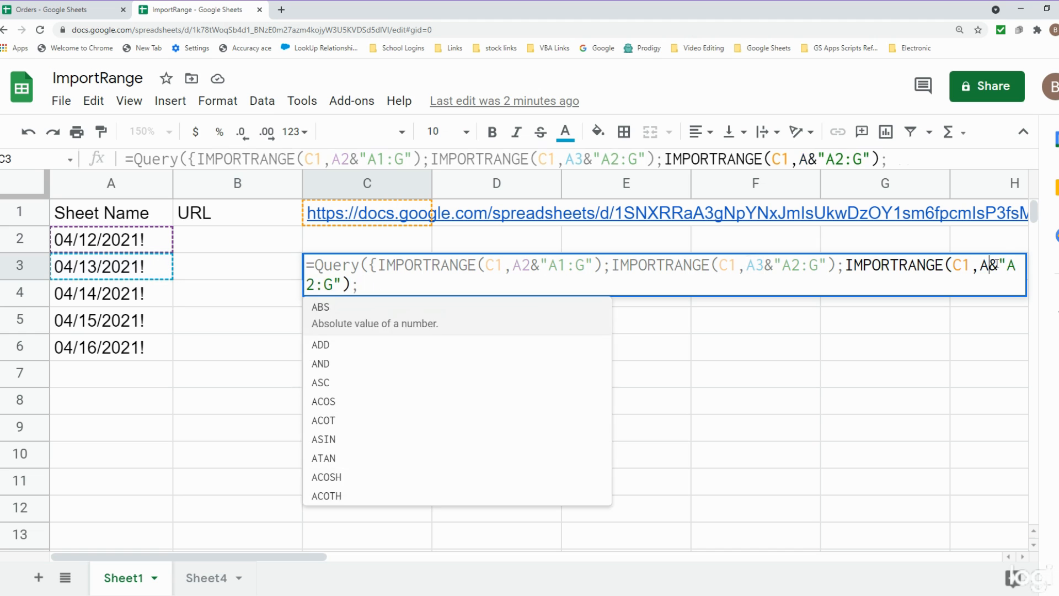
{"action": "type", "text": "4"}
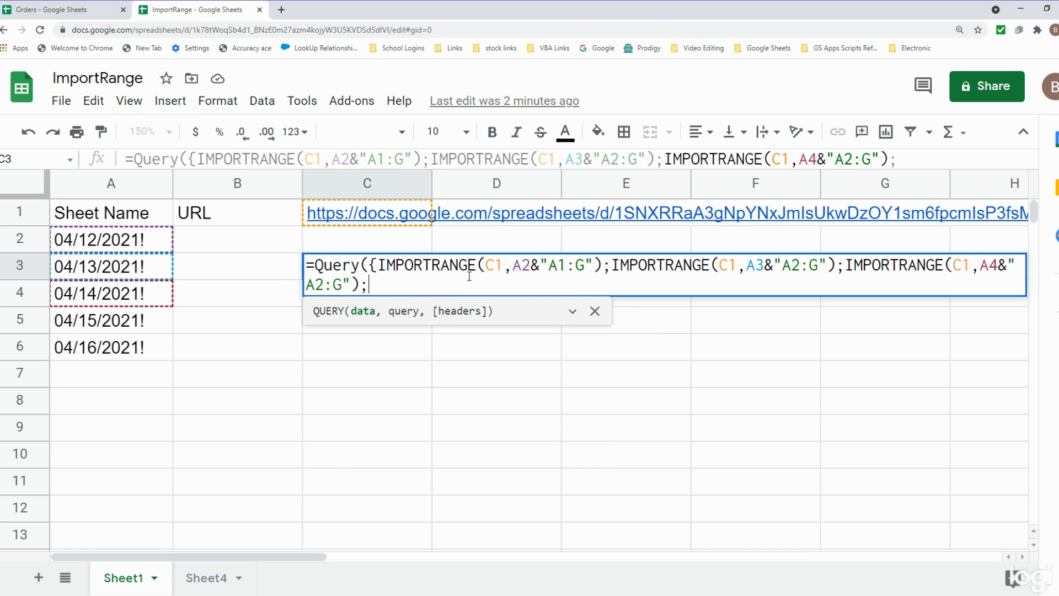
Add IMPORTRANGE entries for sheets A5 and A6 and close the array with },.
{"action": "type", "text": "IMPORTRANGE(C1,A3&\"A2:G\");"}
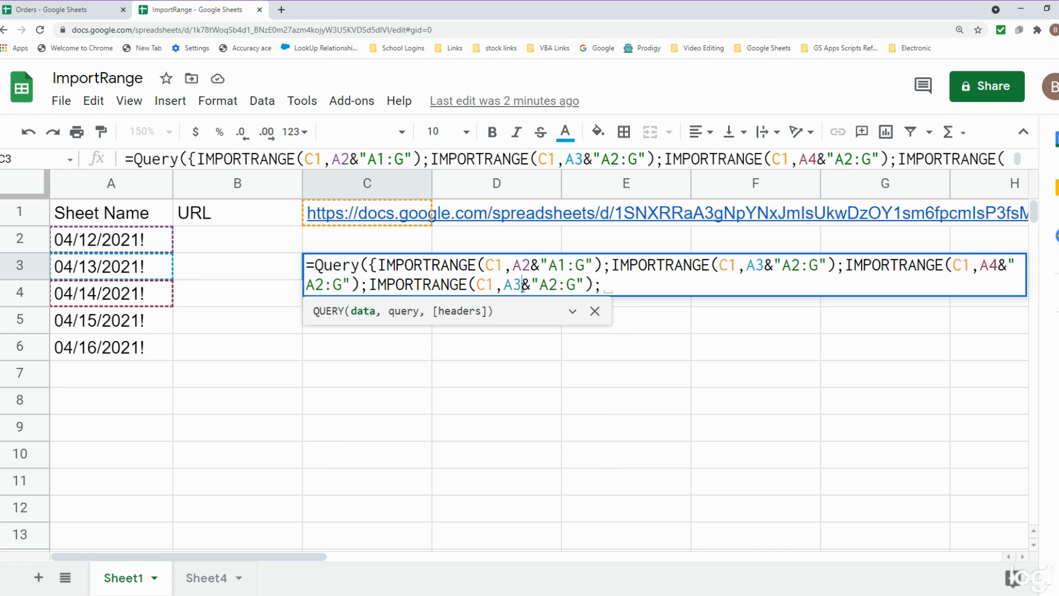
{"action": "type", "text": "A5&\"A2:G\");IMPORTRANGE(C1,"}
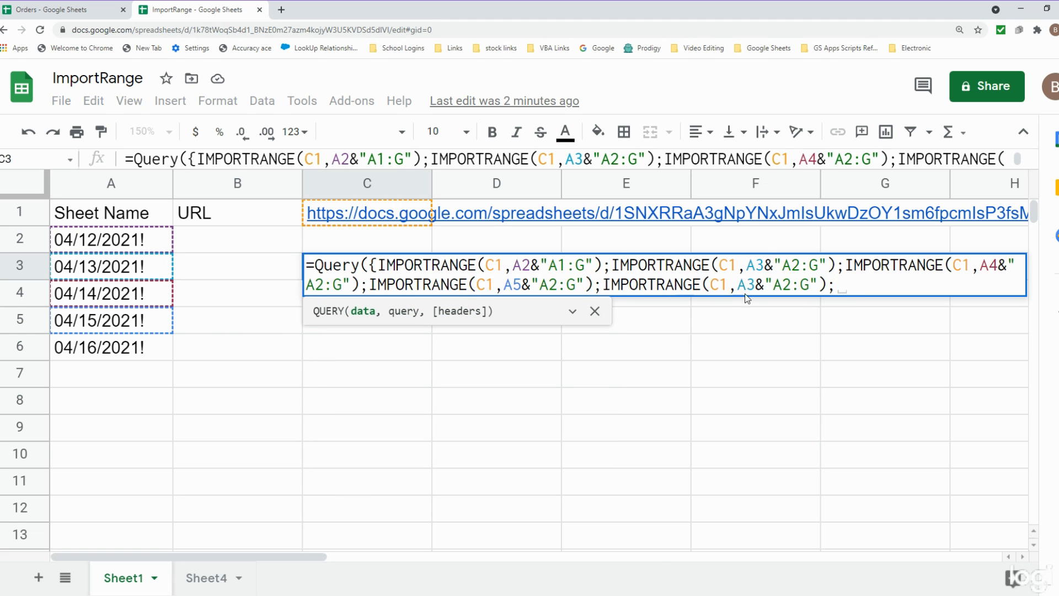
{"action": "type", "text": "A"}
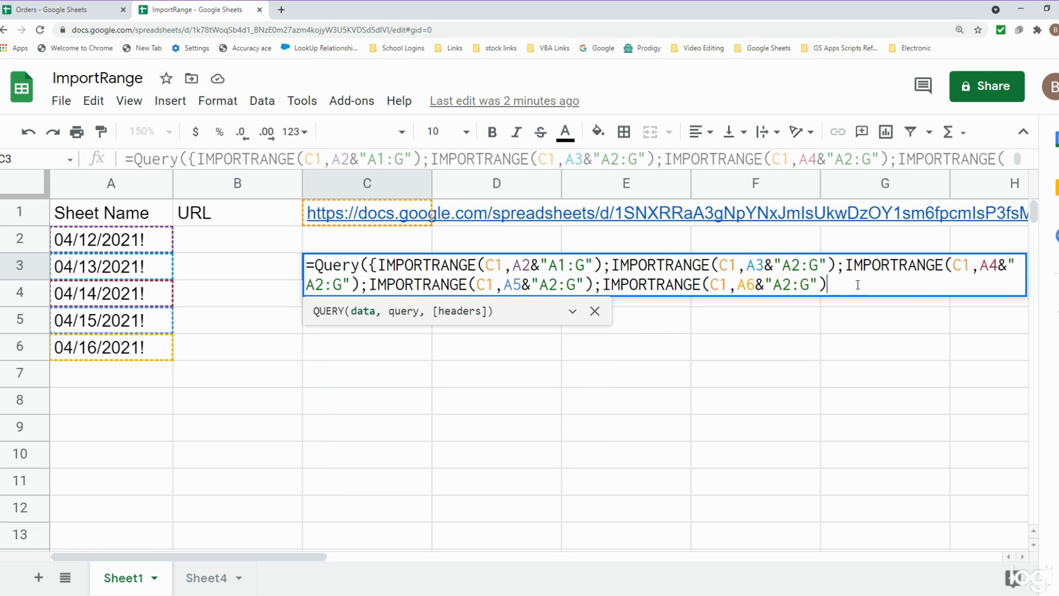
{"action": "type", "text": "}"}
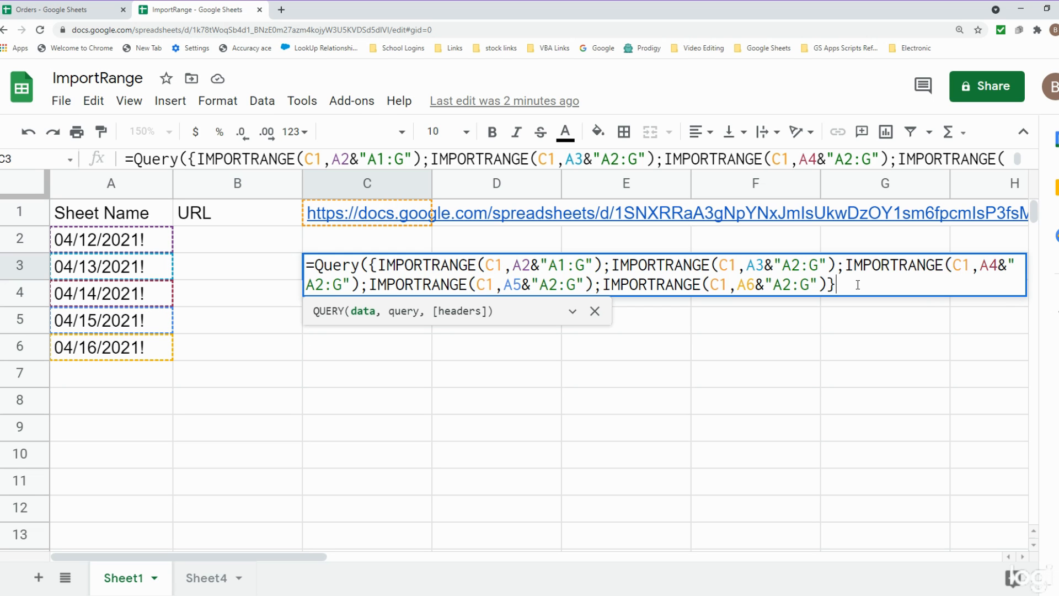
{"action": "type", "text": ","}
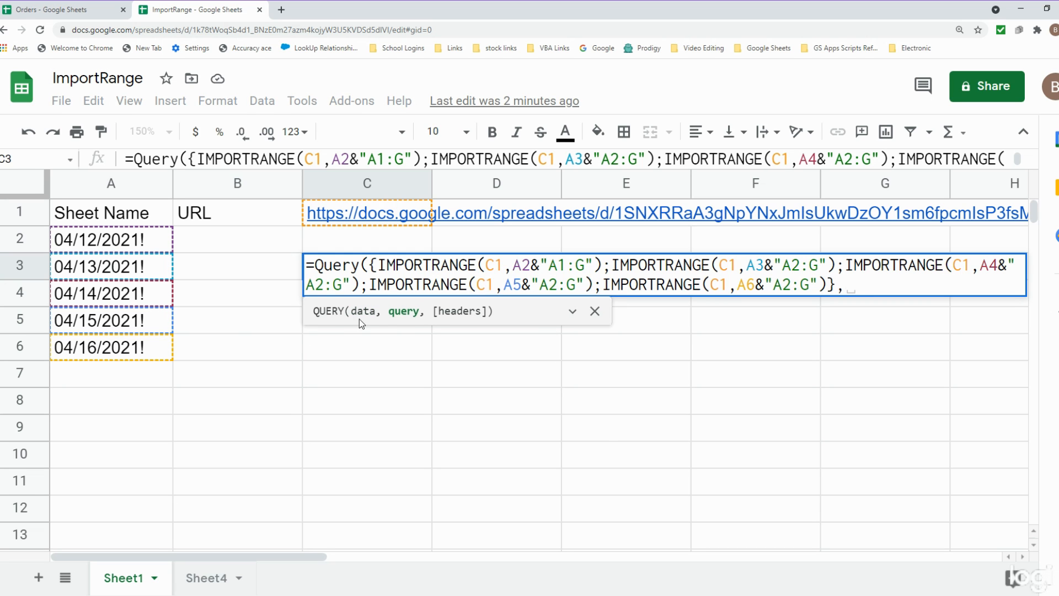
{"action": "mouse_move", "coordinate": [397, 329]}
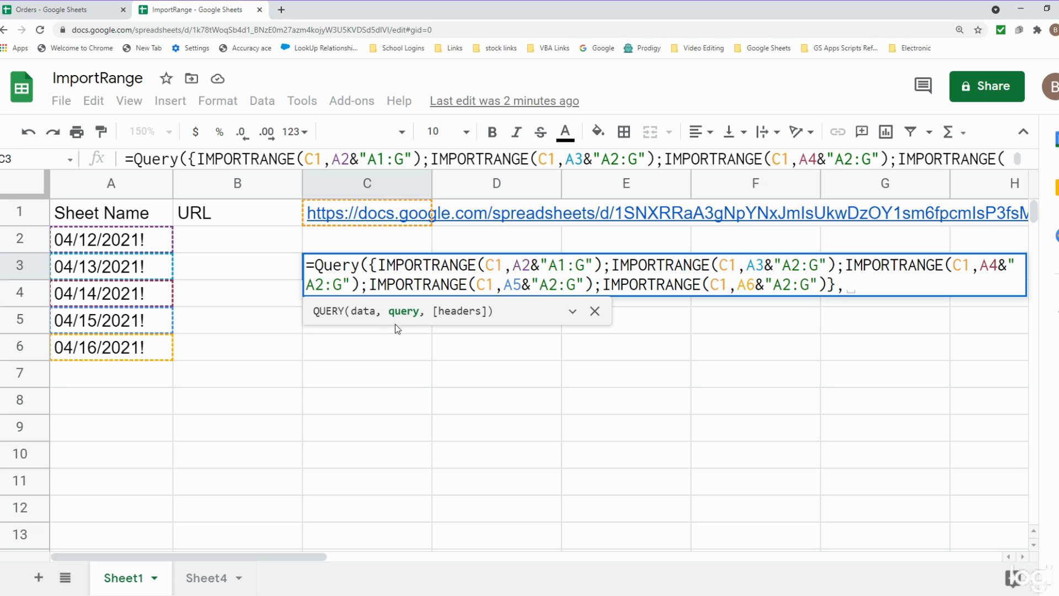
Finish the QUERY with "Select * where Col1 <> ''" and 1 header row.
{"action": "type", "text": ",\""}
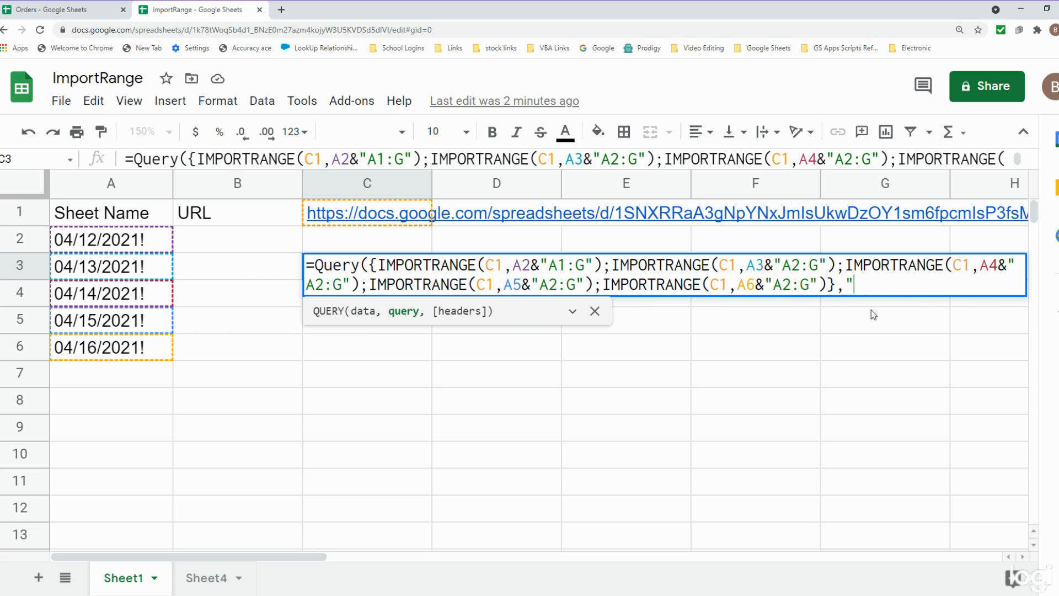
{"action": "type", "text": "Select *"}
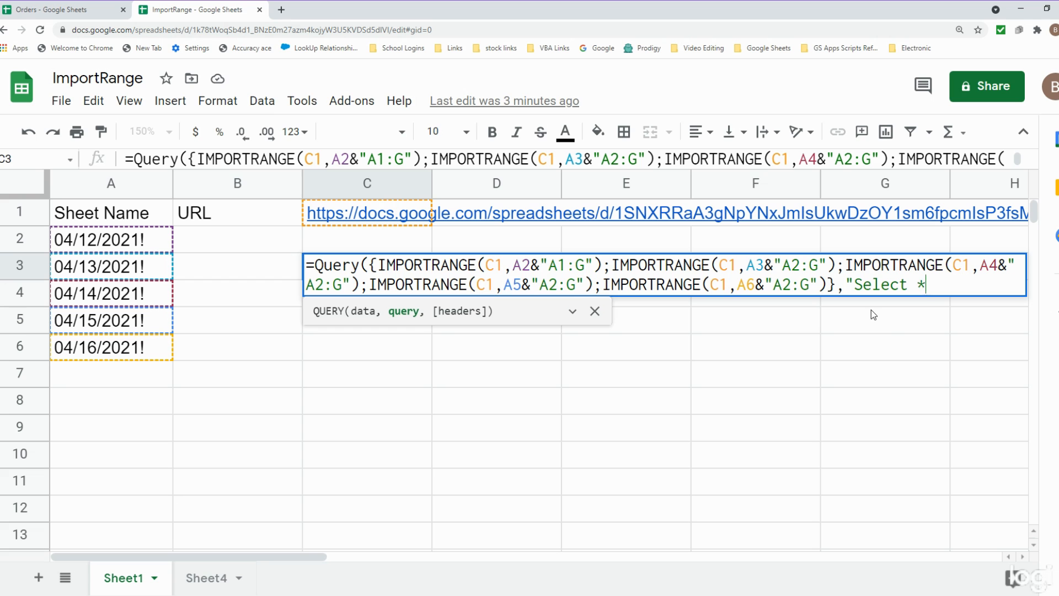
{"action": "mouse_move", "coordinate": [885, 304]}
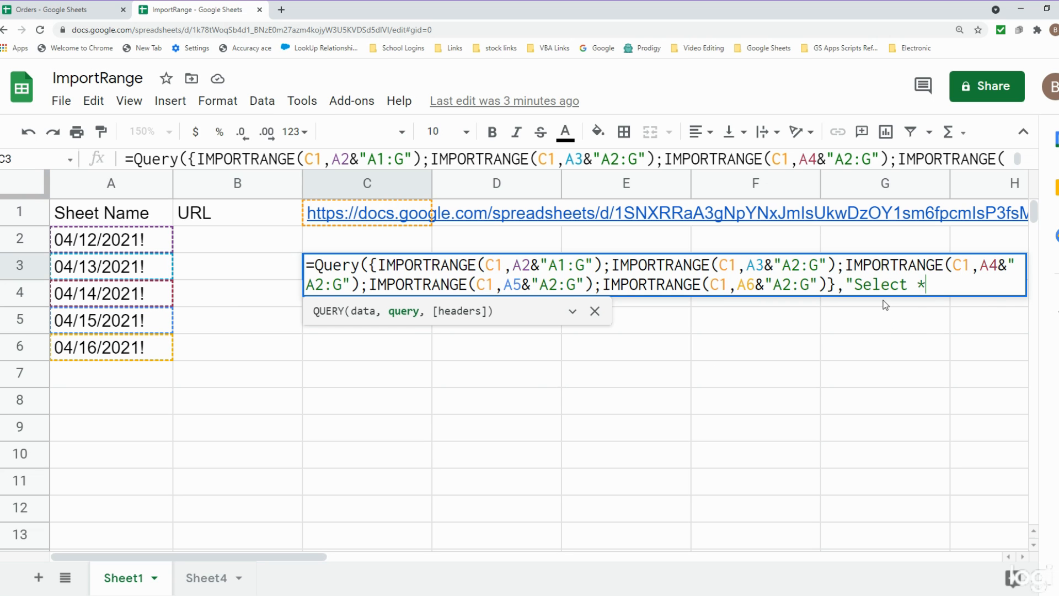
{"action": "type", "text": "where"}
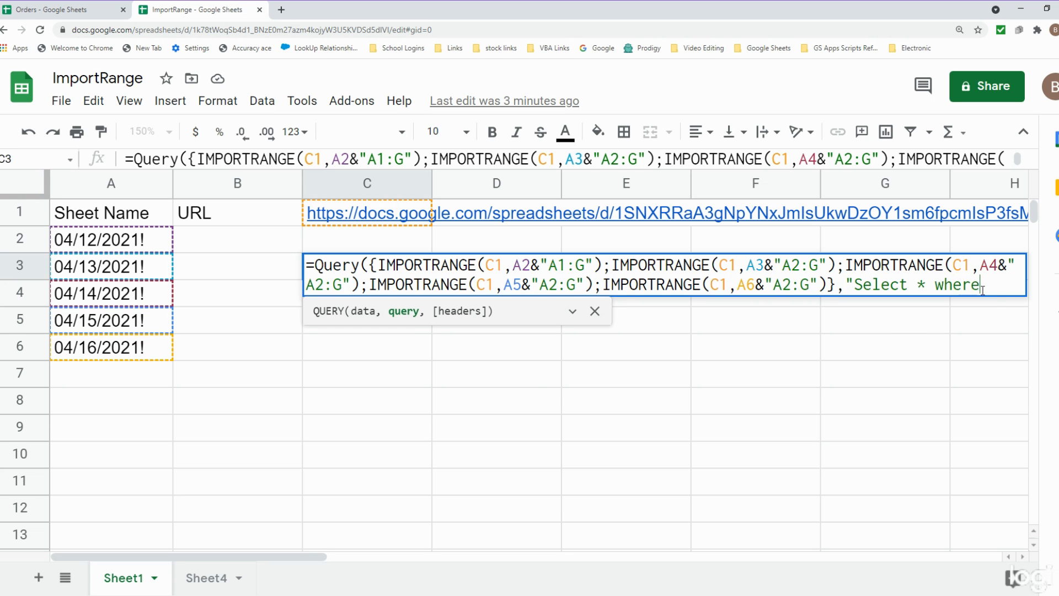
{"action": "type", "text": "Col1"}
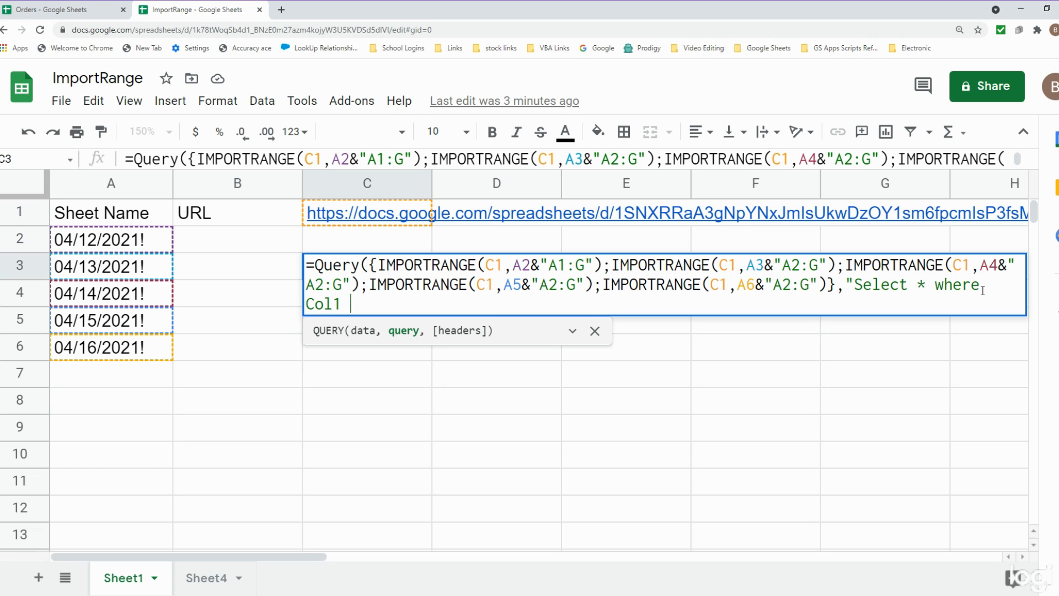
{"action": "type", "text": "<>"}
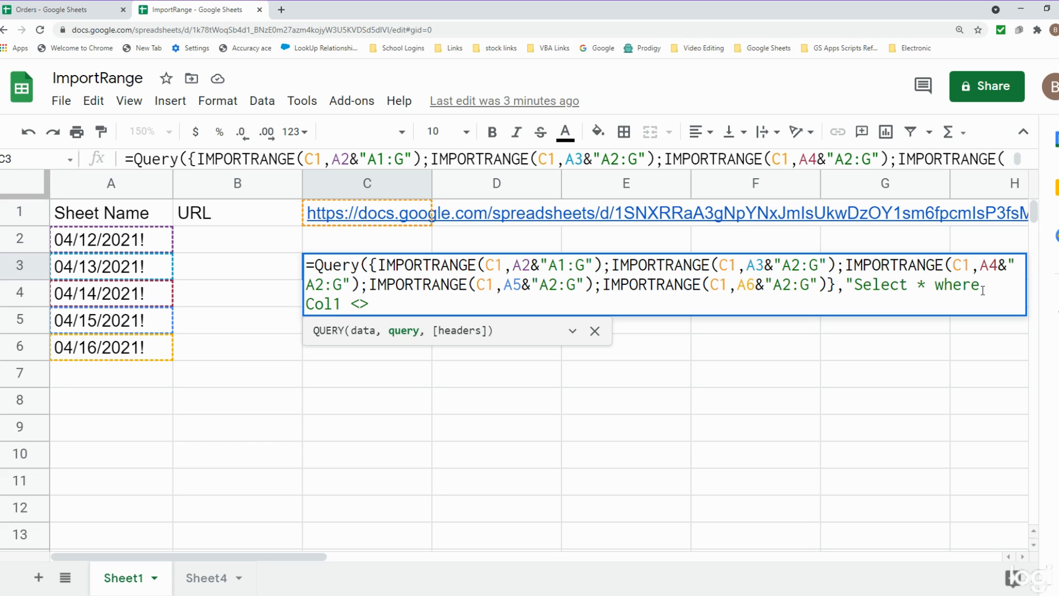
{"action": "type", "text": "''"}
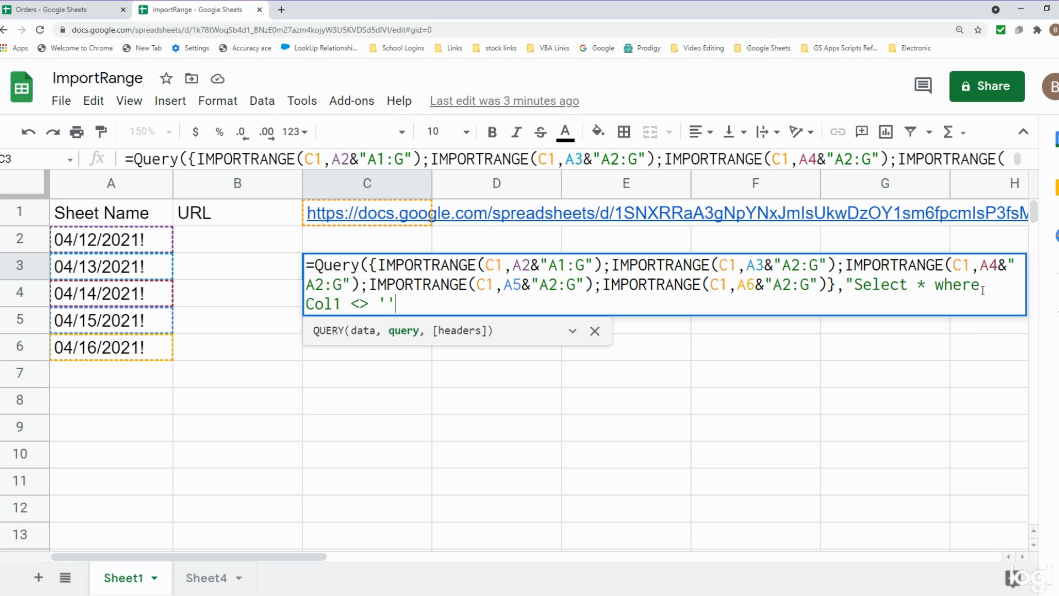
{"action": "type", "text": "\""}
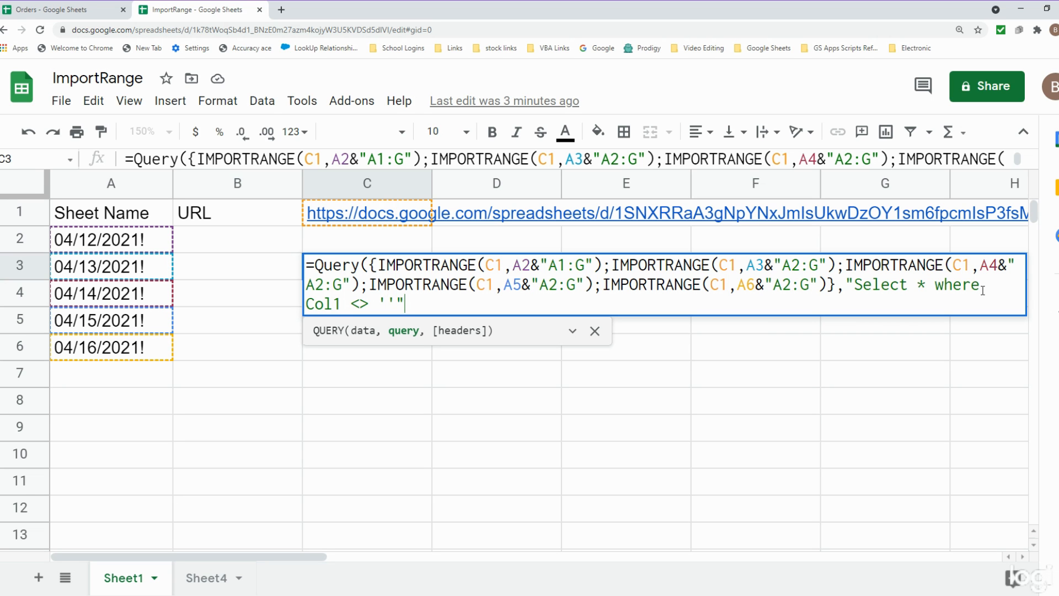
{"action": "mouse_move", "coordinate": [1053, 251]}
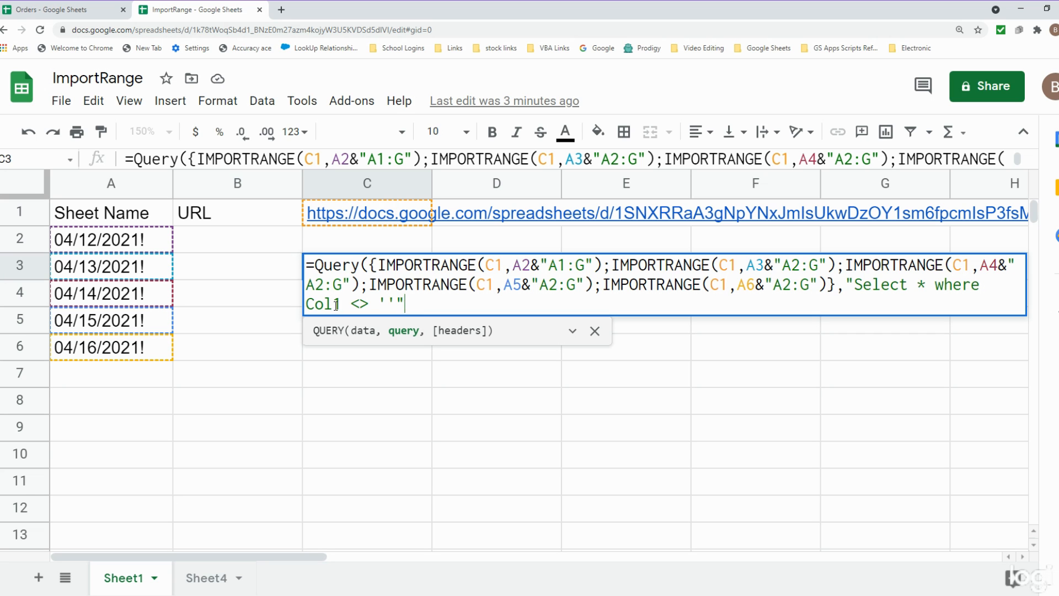
{"action": "type", "text": ","}
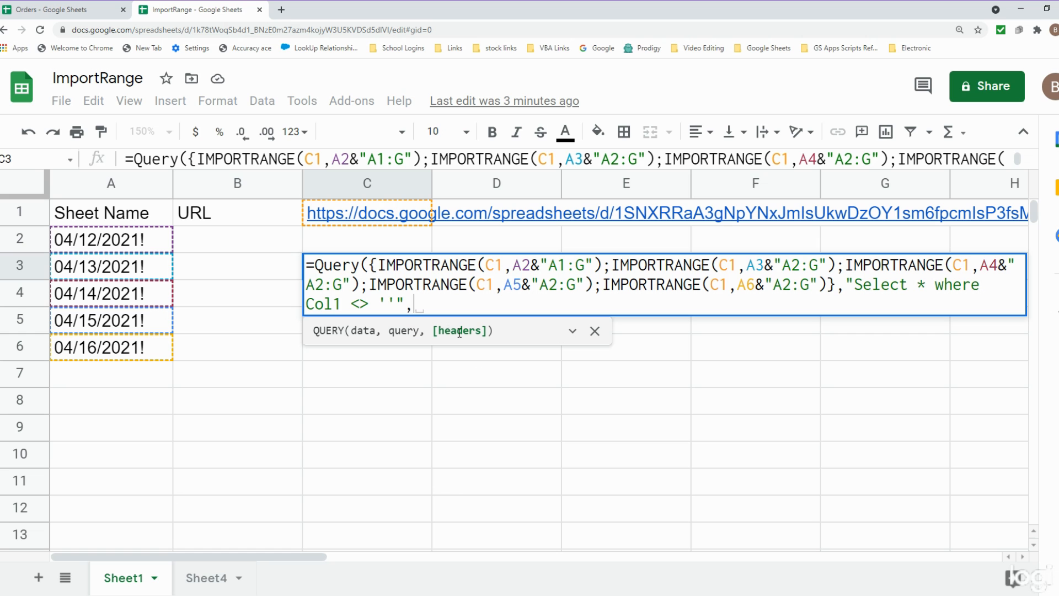
{"action": "type", "text": "1"}
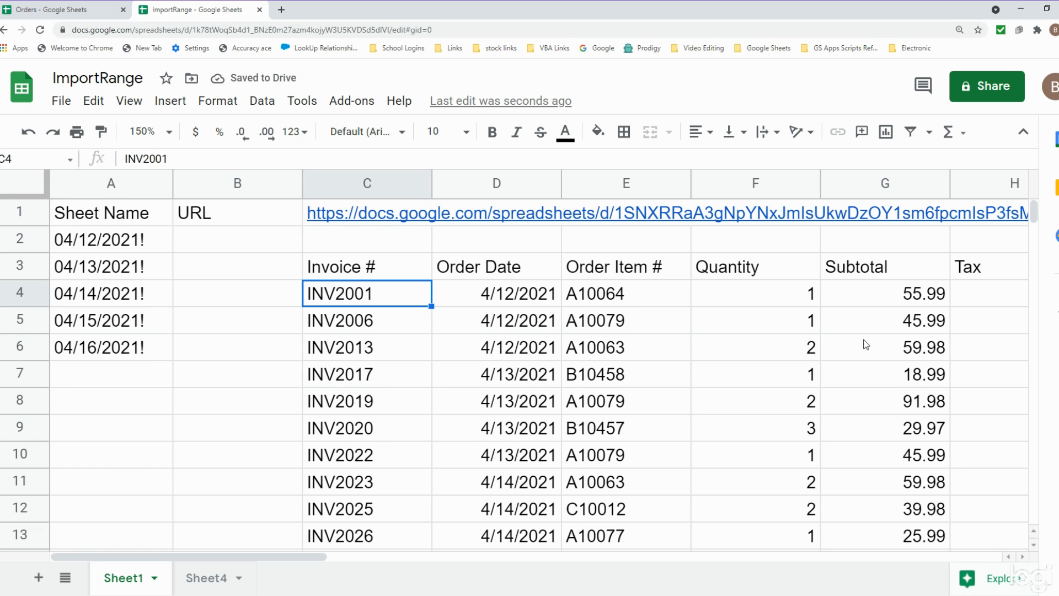
{"action": "scroll", "scroll_direction": "down", "scroll_amount": 3}
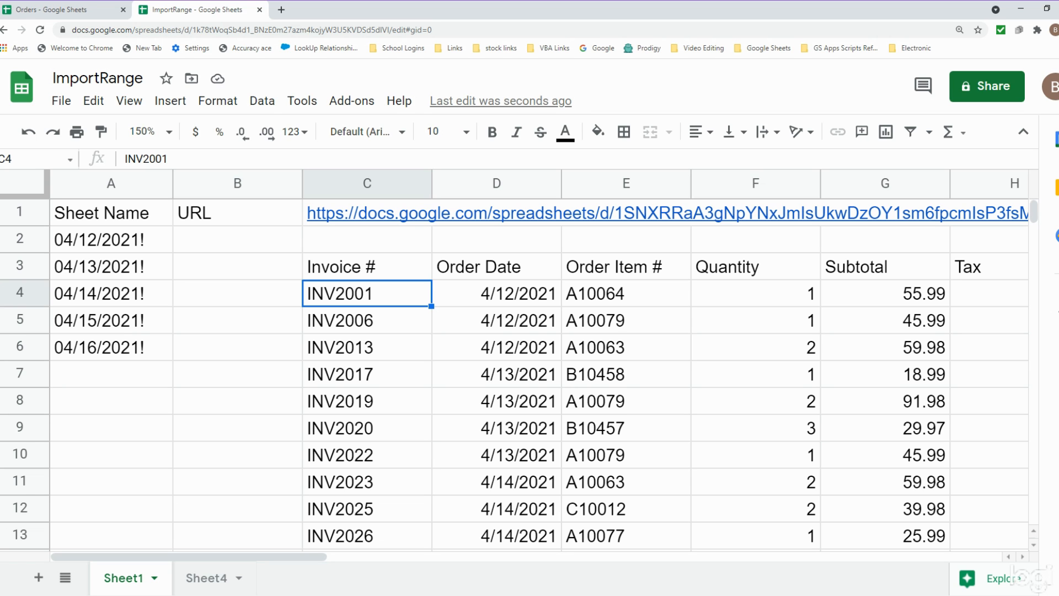
{"action": "mouse_move", "coordinate": [3, 358]}
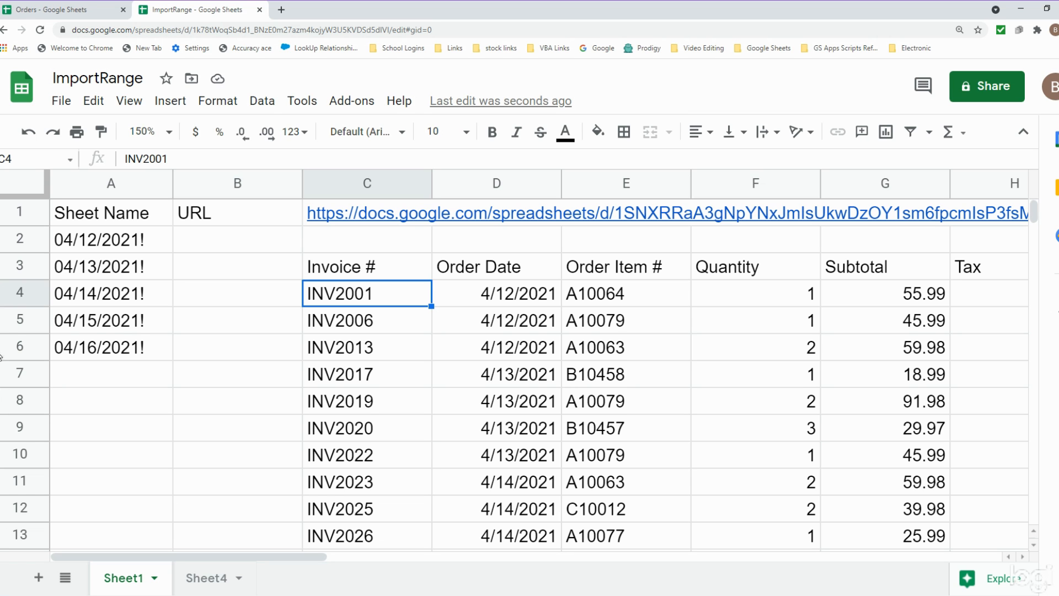